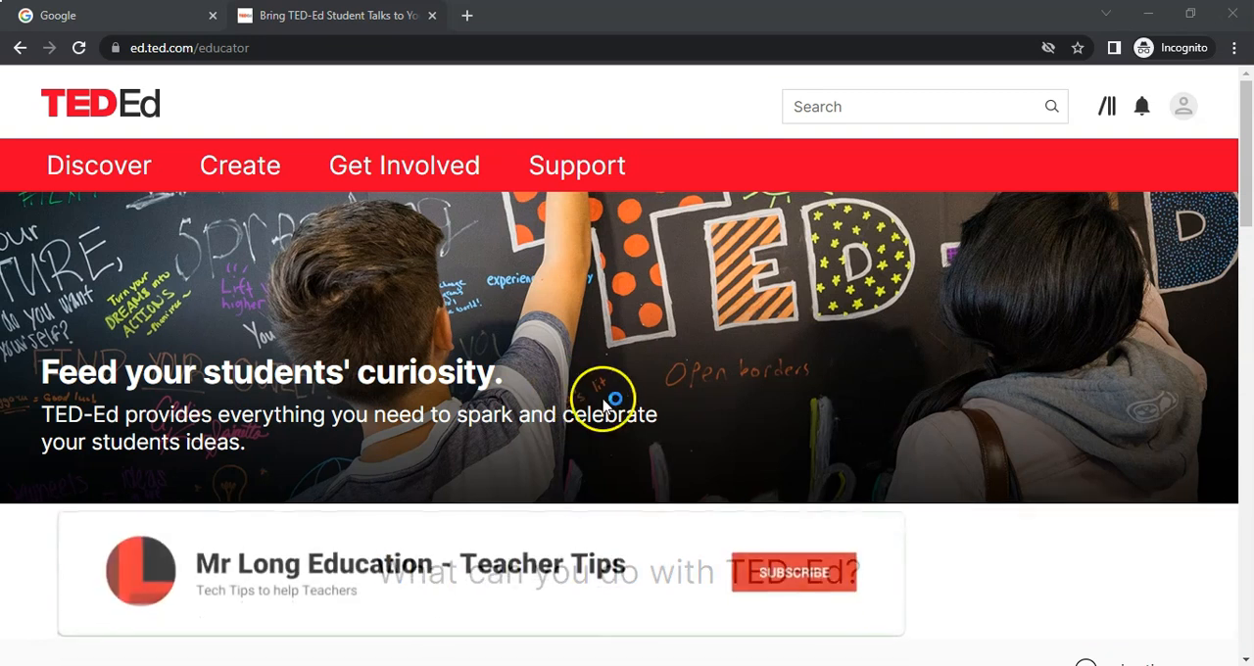
# - Go to Your Lessons to show the published lesson 'Learn about Computer Hard Drives'
pyautogui.click(1184, 106)
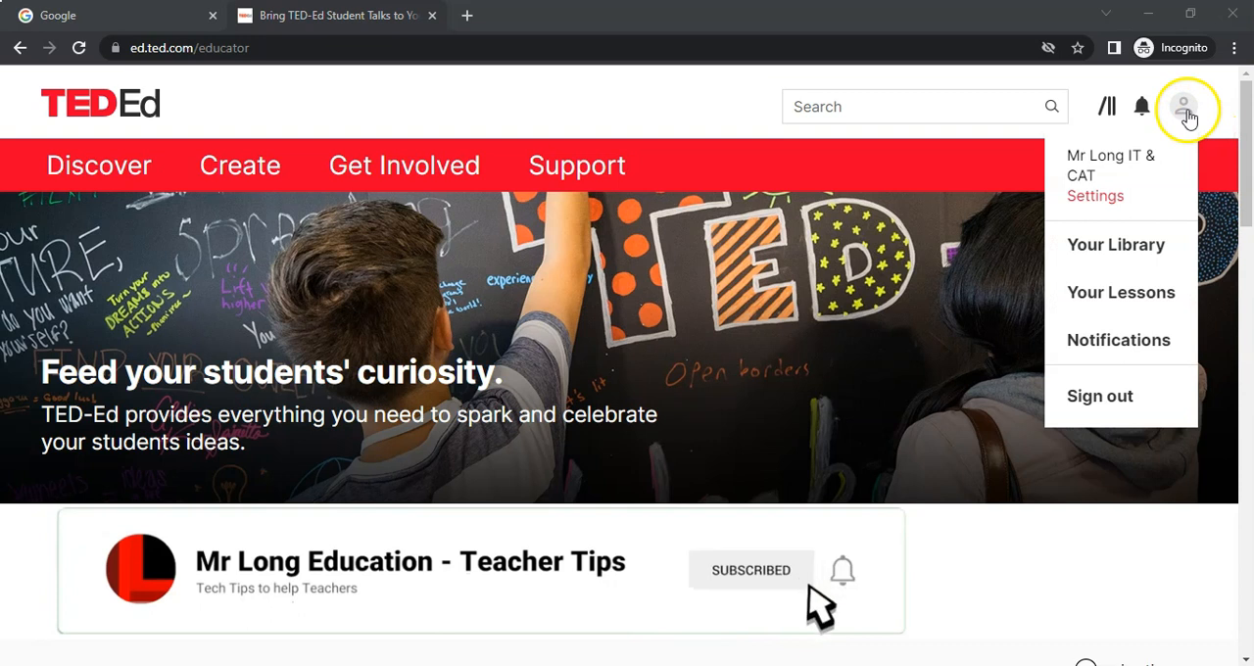
pyautogui.moveTo(1121, 292)
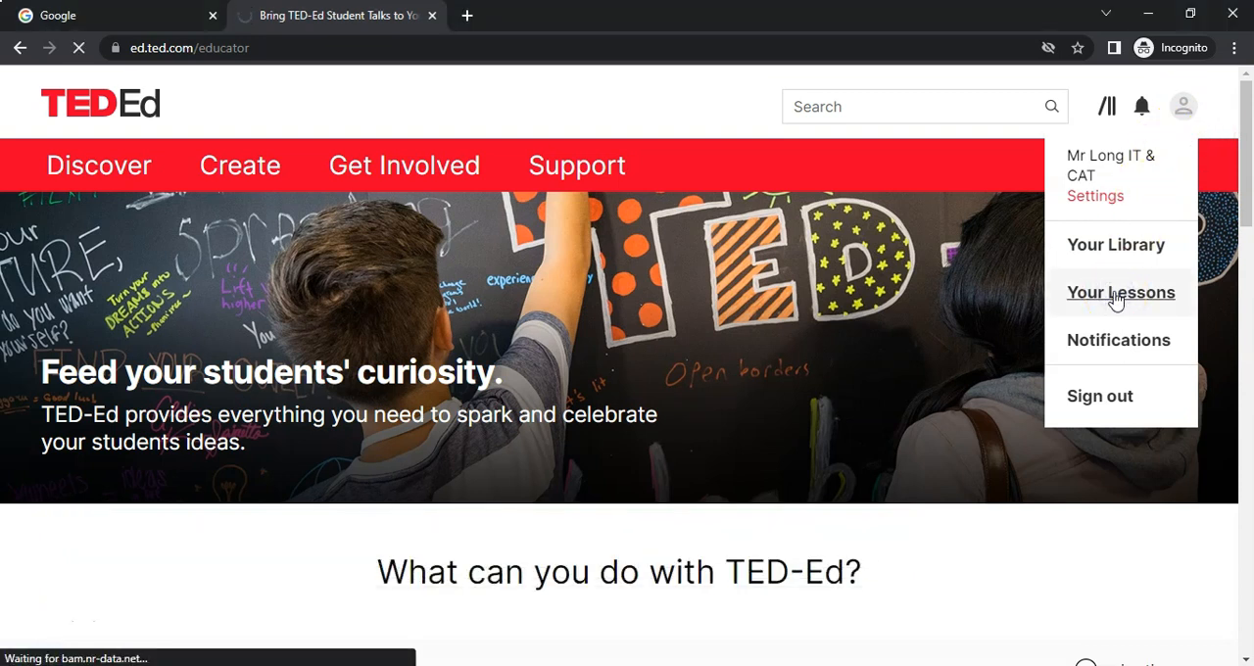
pyautogui.click(1120, 292)
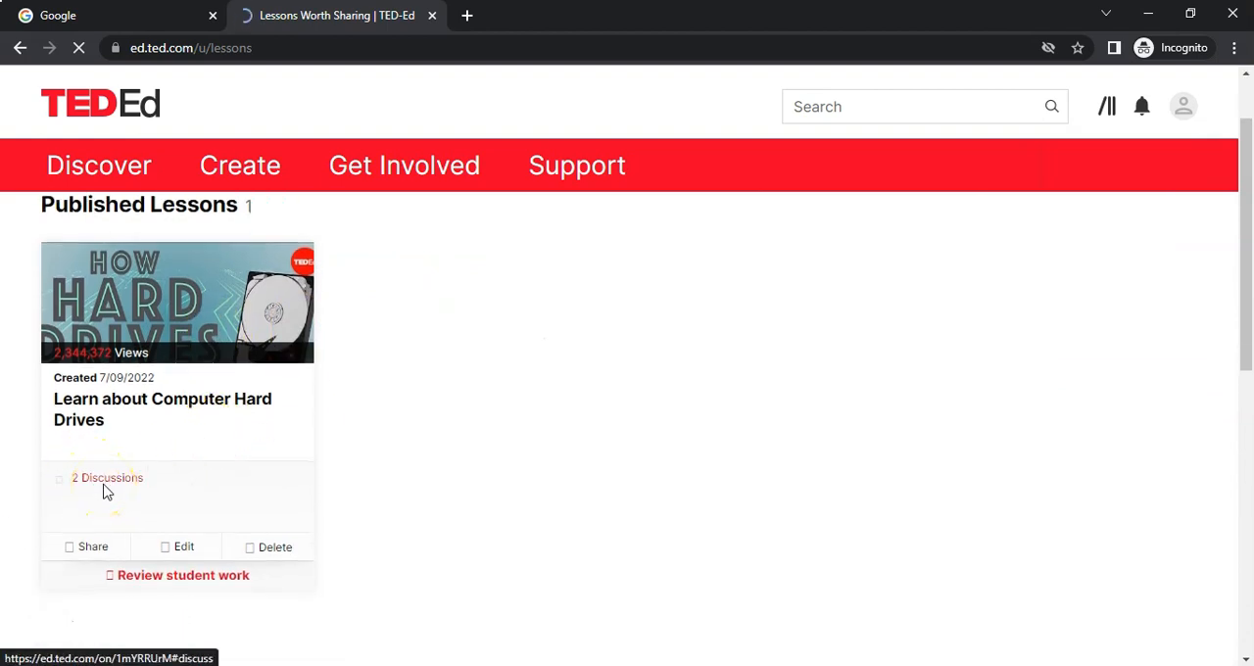
pyautogui.click(103, 479)
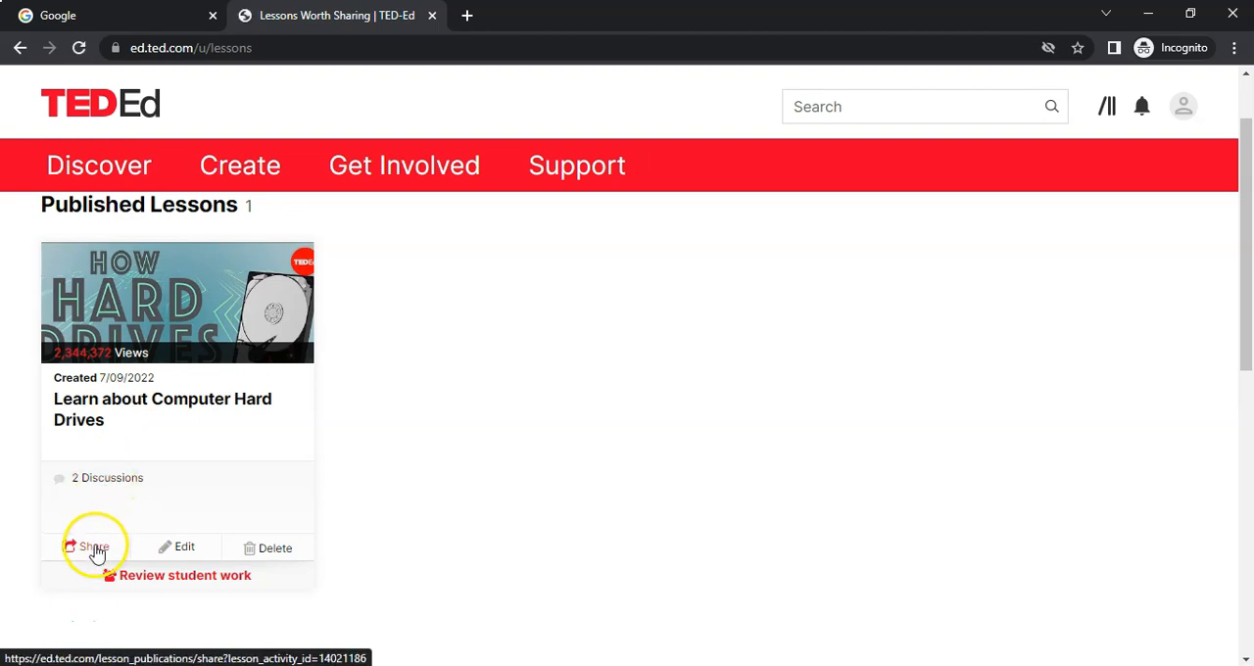
# - Copy the share link of the 'Learn about Computer Hard Drives' lesson
pyautogui.click(95, 547)
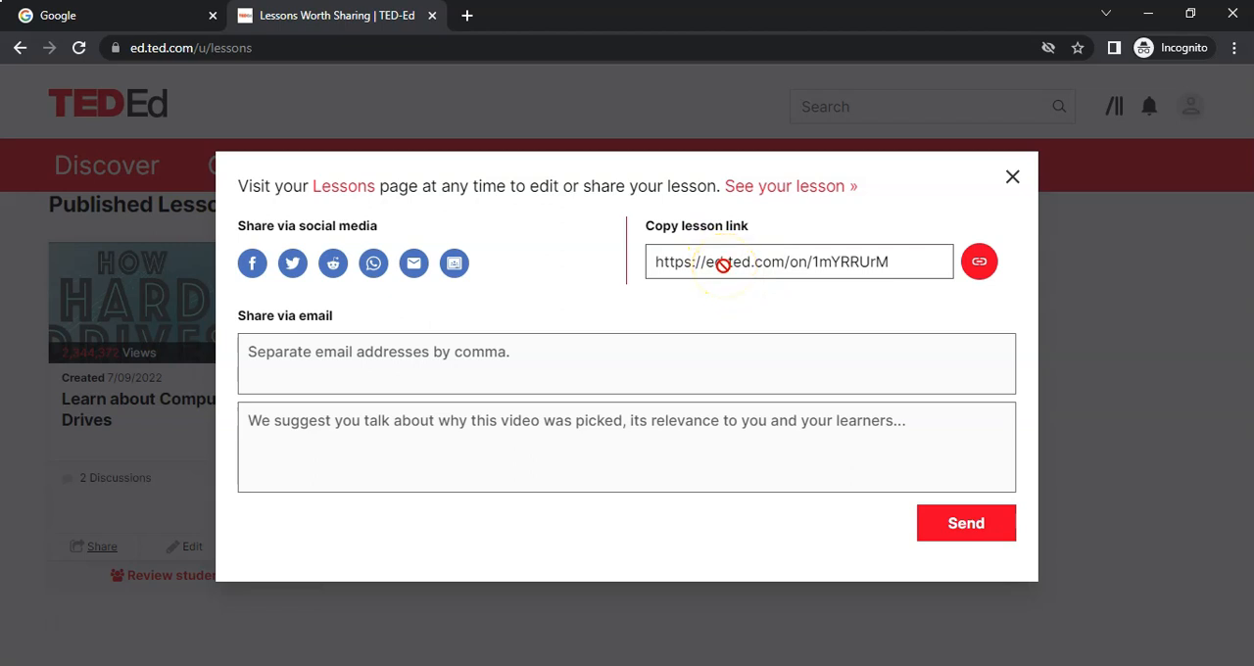
pyautogui.moveTo(396, 273)
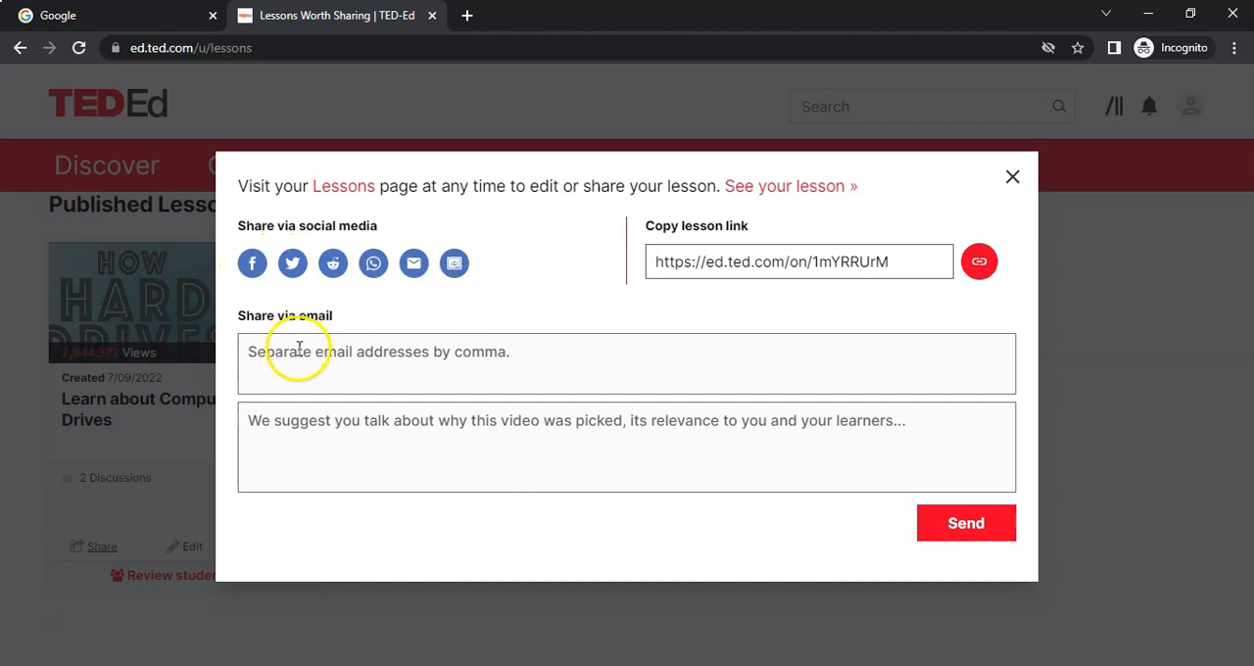
pyautogui.moveTo(547, 457)
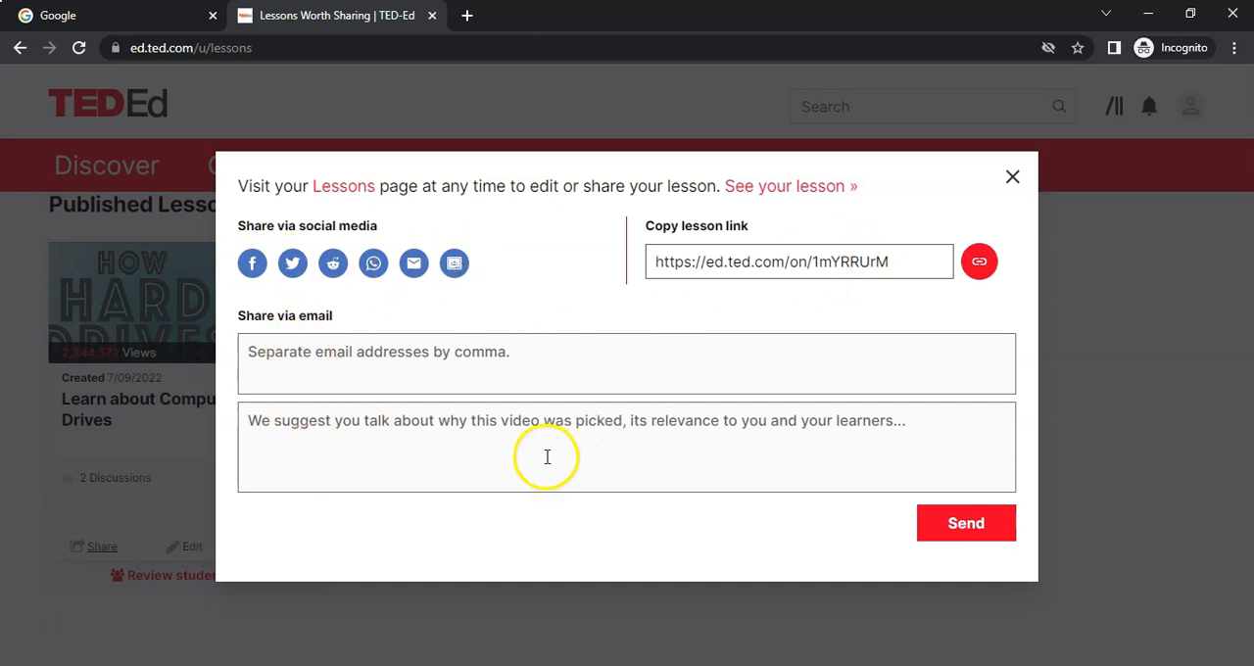
pyautogui.moveTo(309, 357)
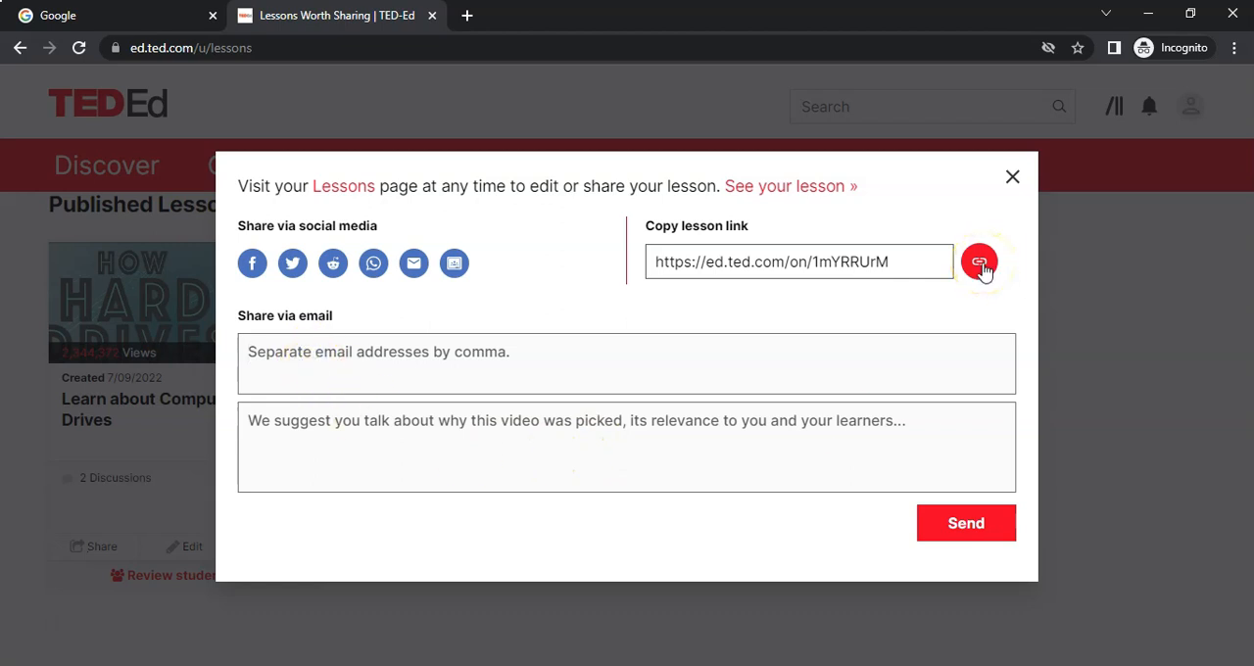
pyautogui.click(979, 262)
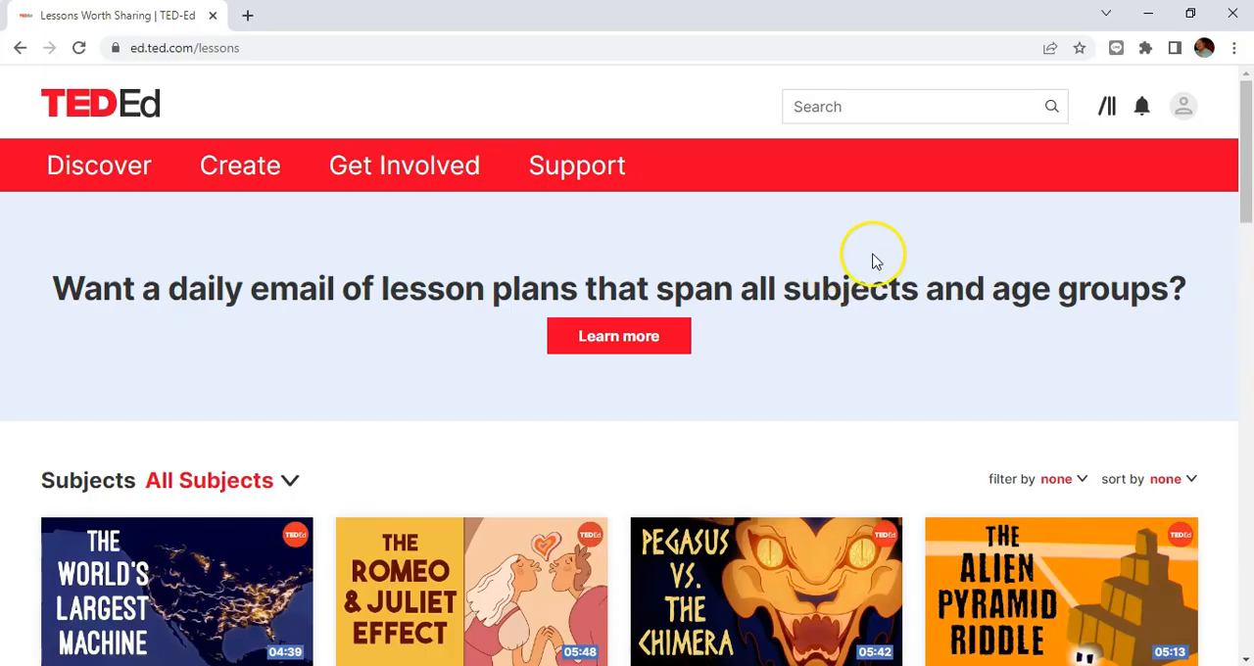
pyautogui.click(1184, 106)
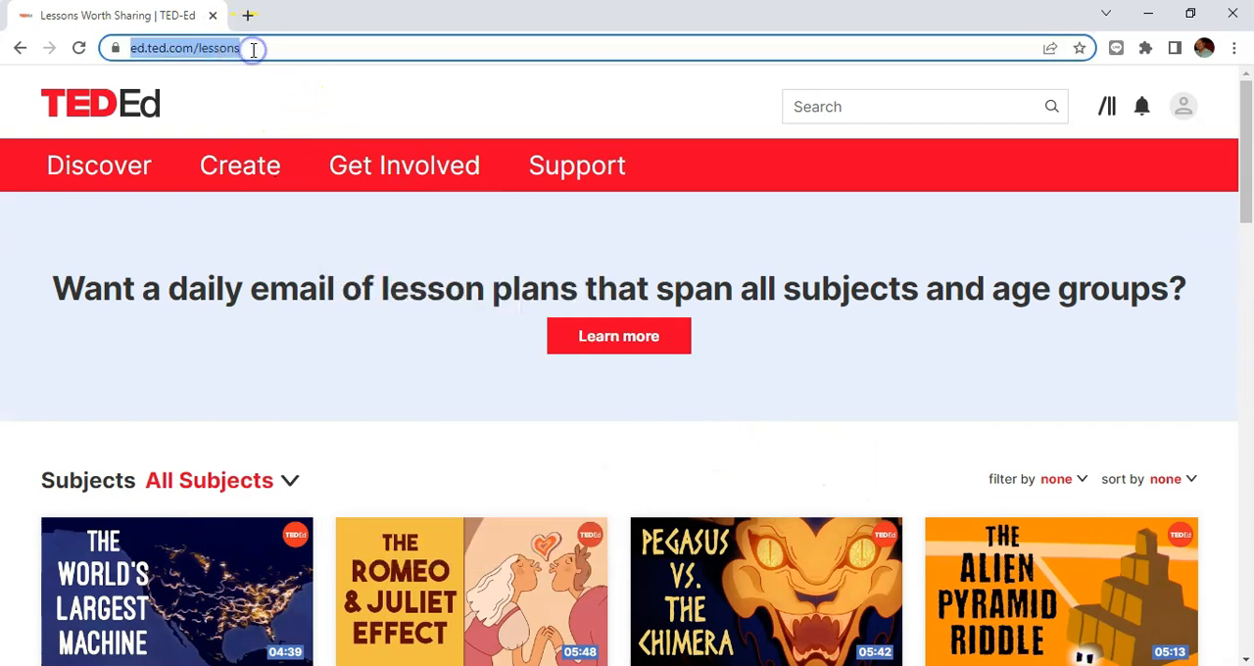
pyautogui.write('https://ed.ted.com/on/1mYRRUrM')
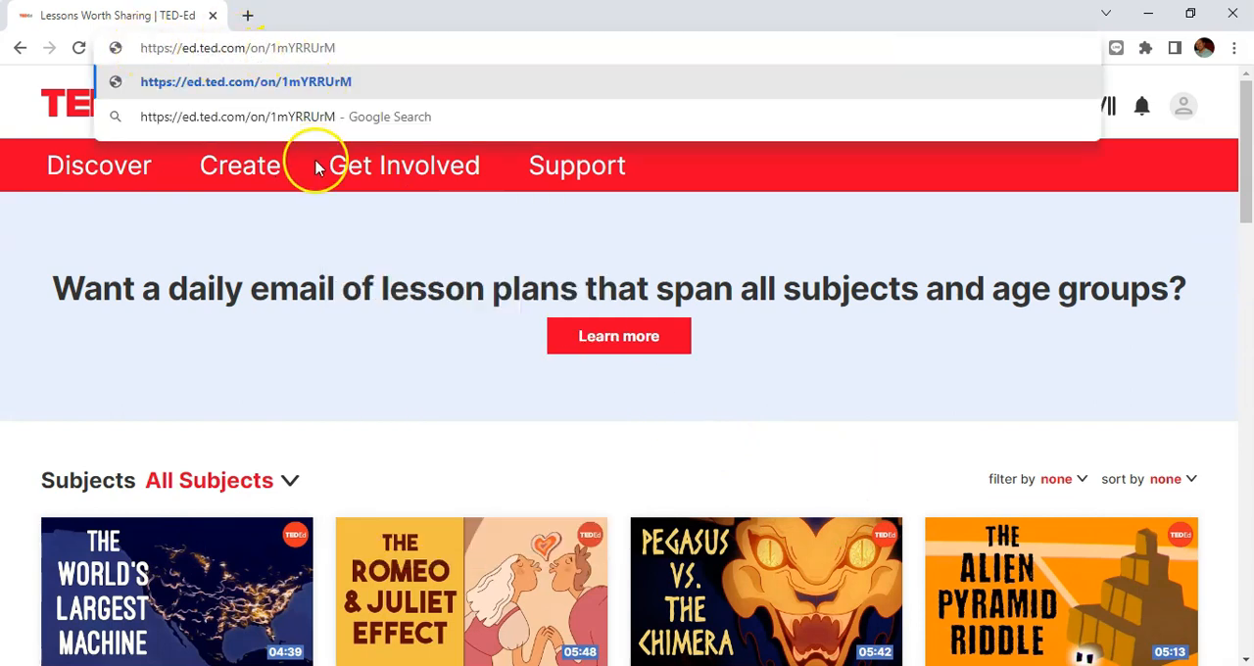
pyautogui.click(406, 165)
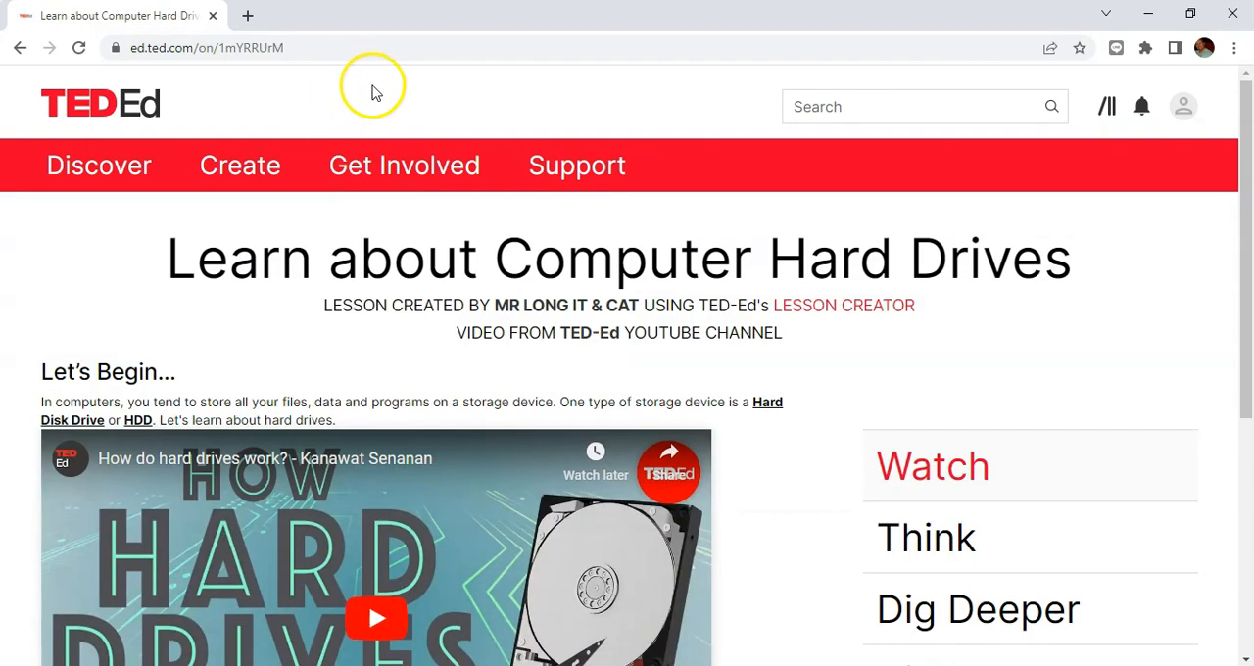
pyautogui.scroll(-3)
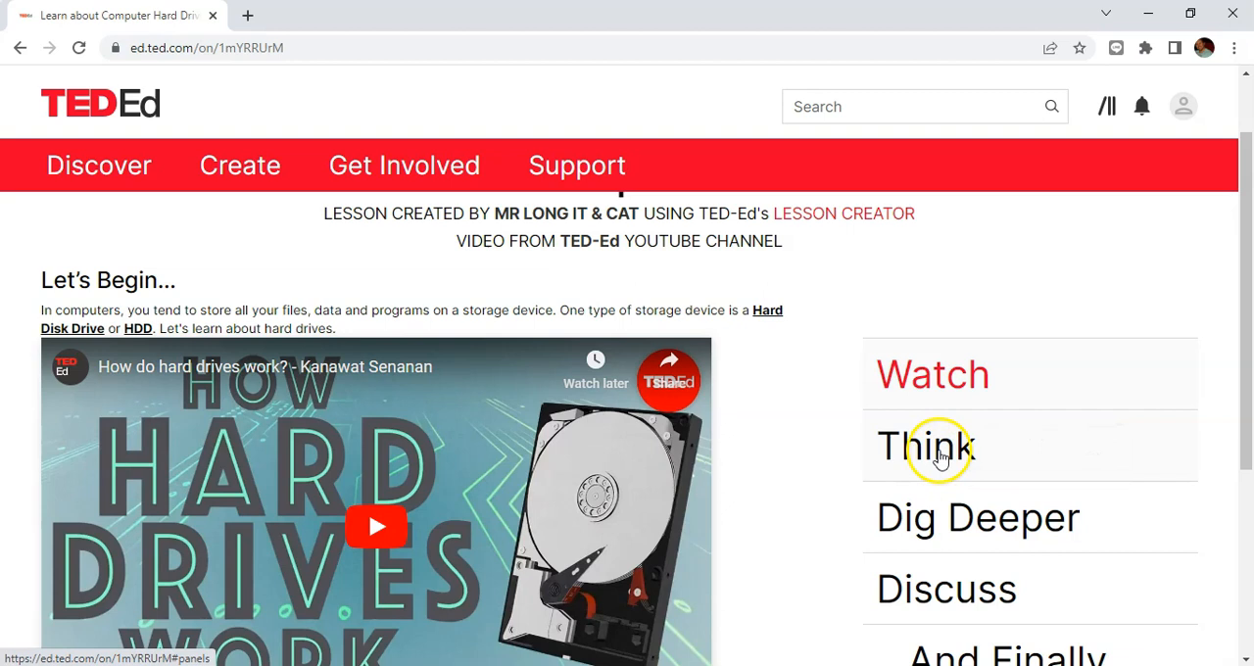
# - Answer the first question: Hyper Durable Denim fails, then Hard Disk Drive succeeds
pyautogui.click(924, 446)
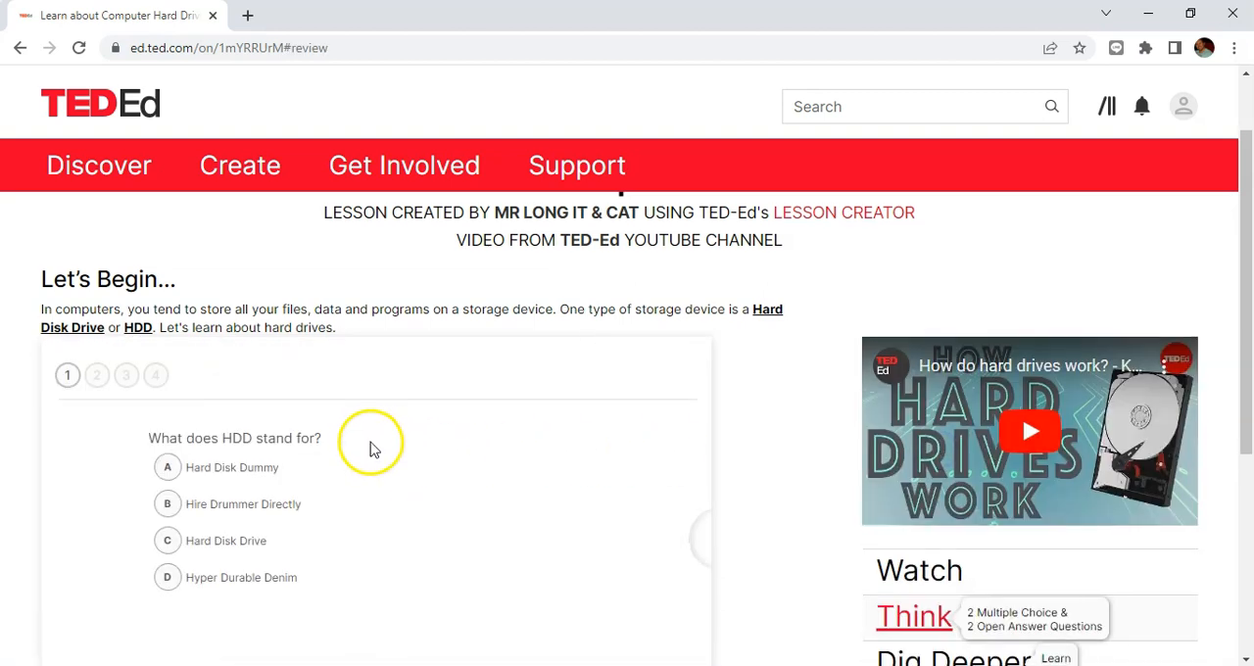
pyautogui.scroll(-3)
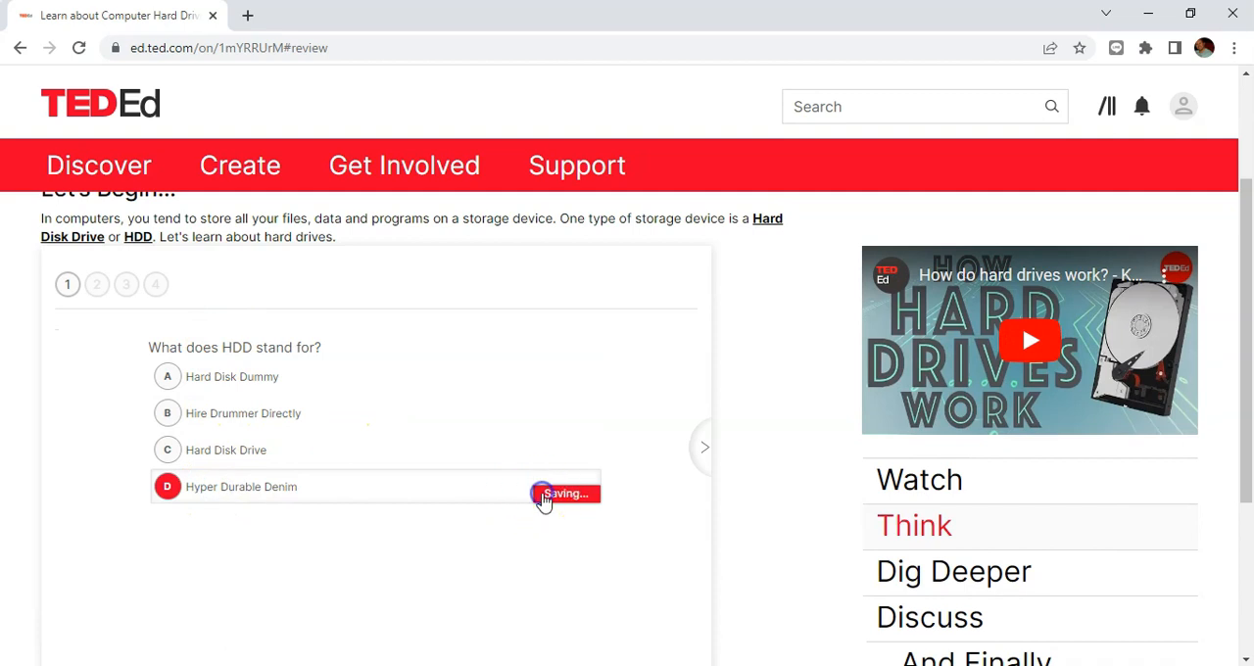
pyautogui.click(550, 494)
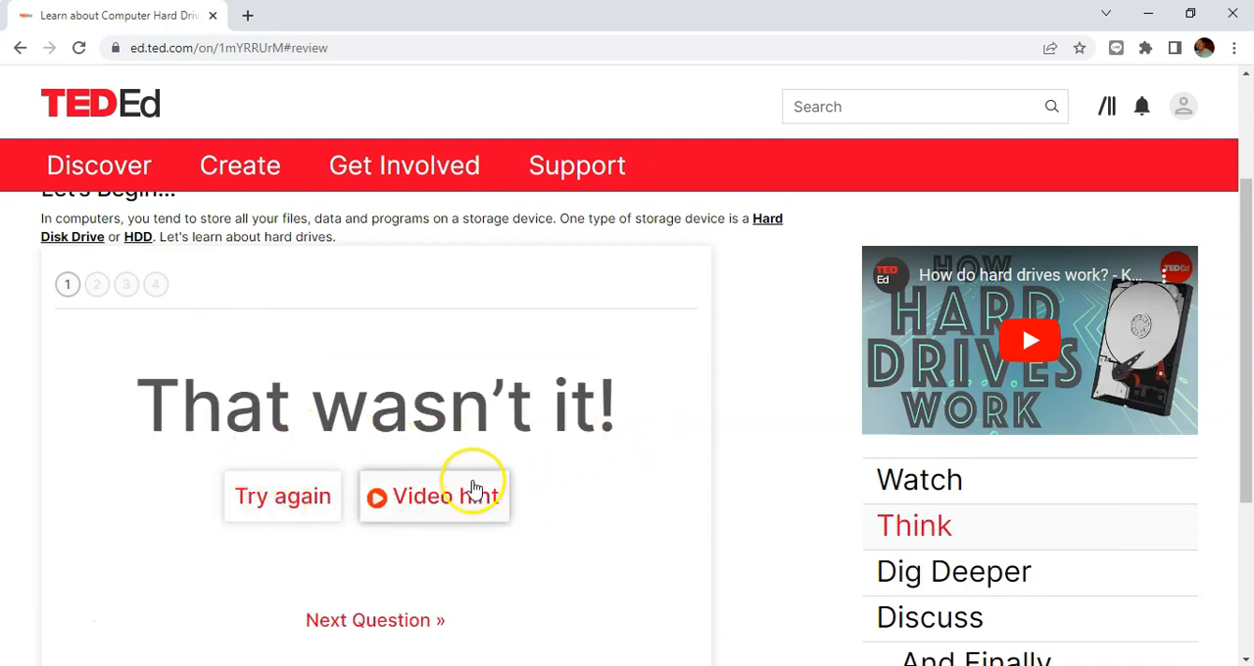
pyautogui.click(282, 496)
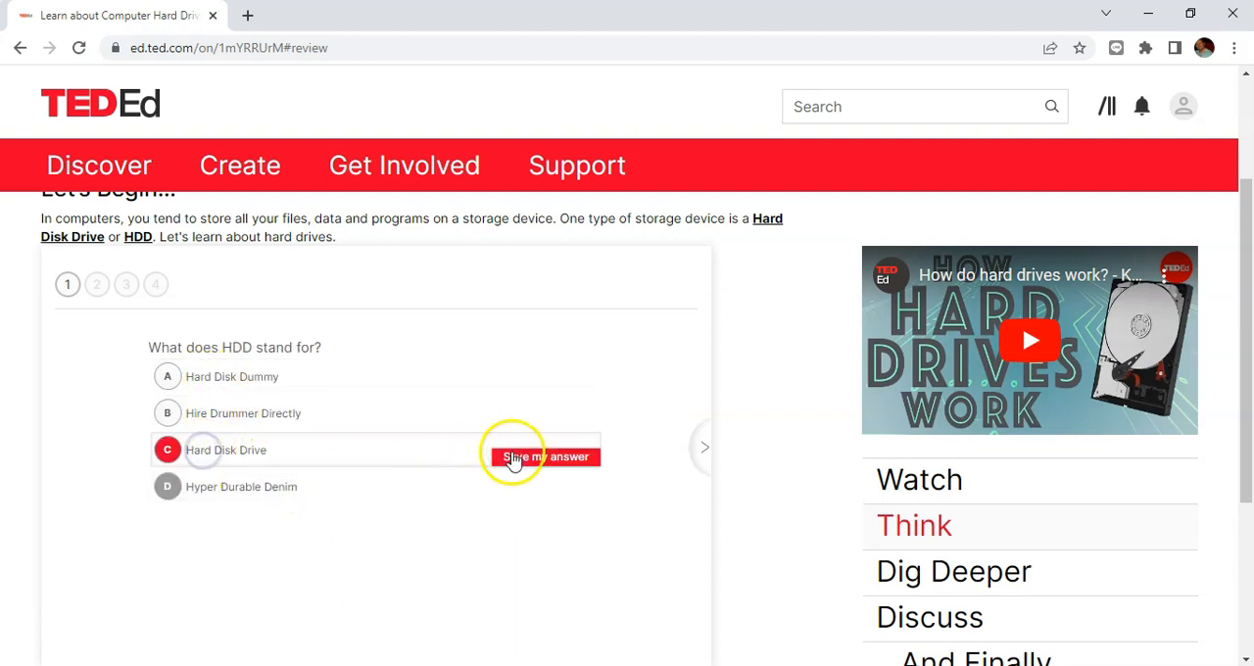
pyautogui.click(541, 456)
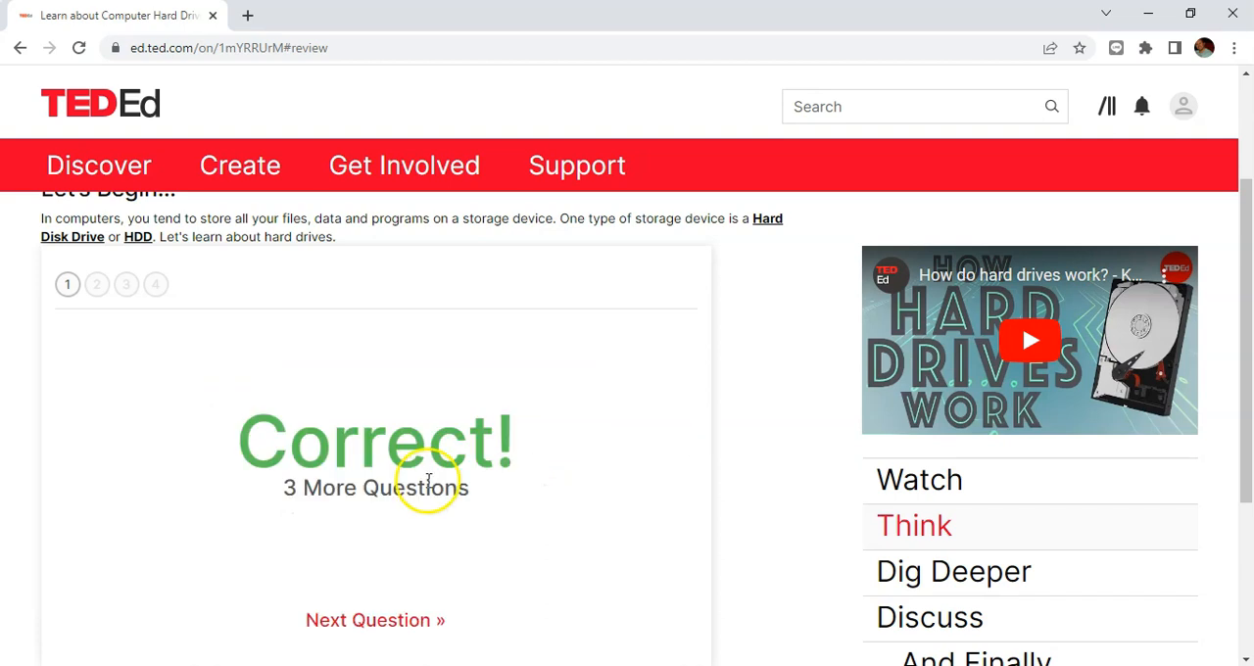
# - Answer SSD for the second question and advance to the third
pyautogui.click(376, 620)
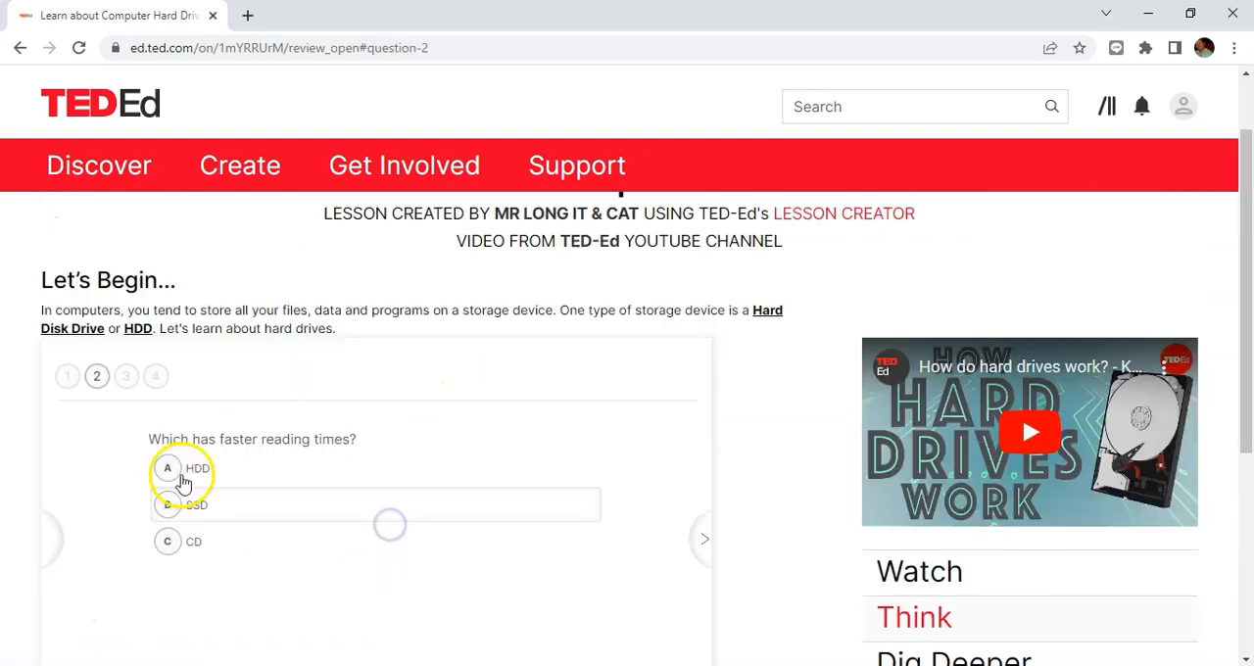
pyautogui.click(167, 505)
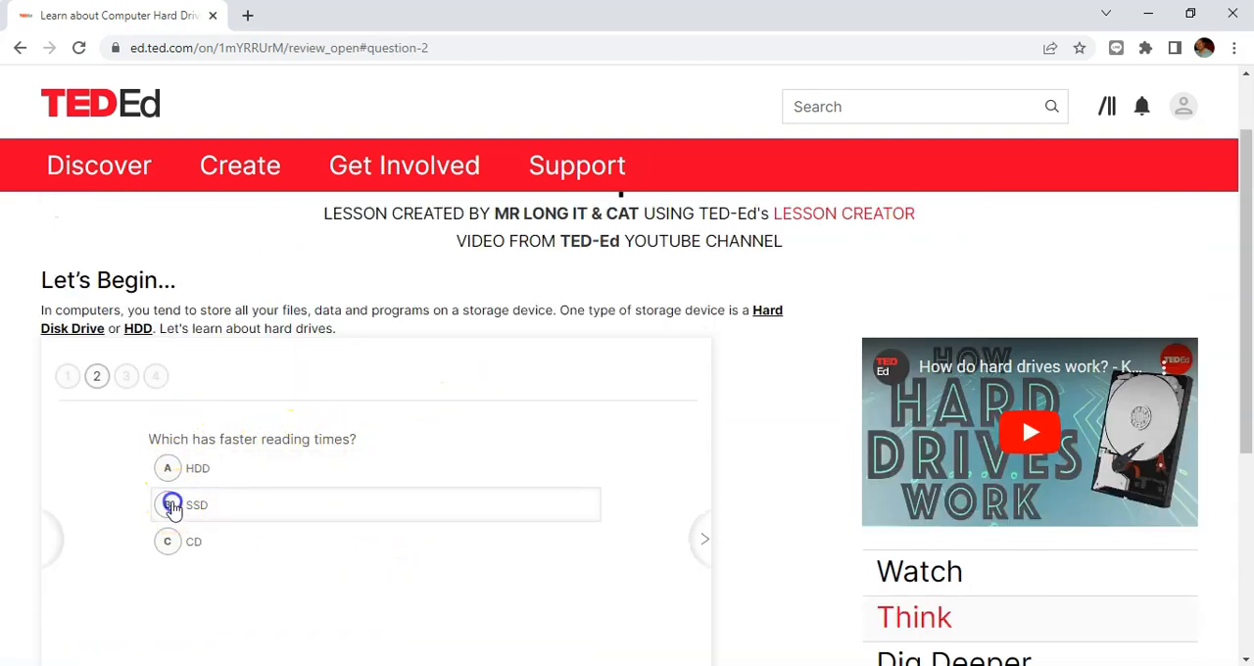
pyautogui.click(168, 506)
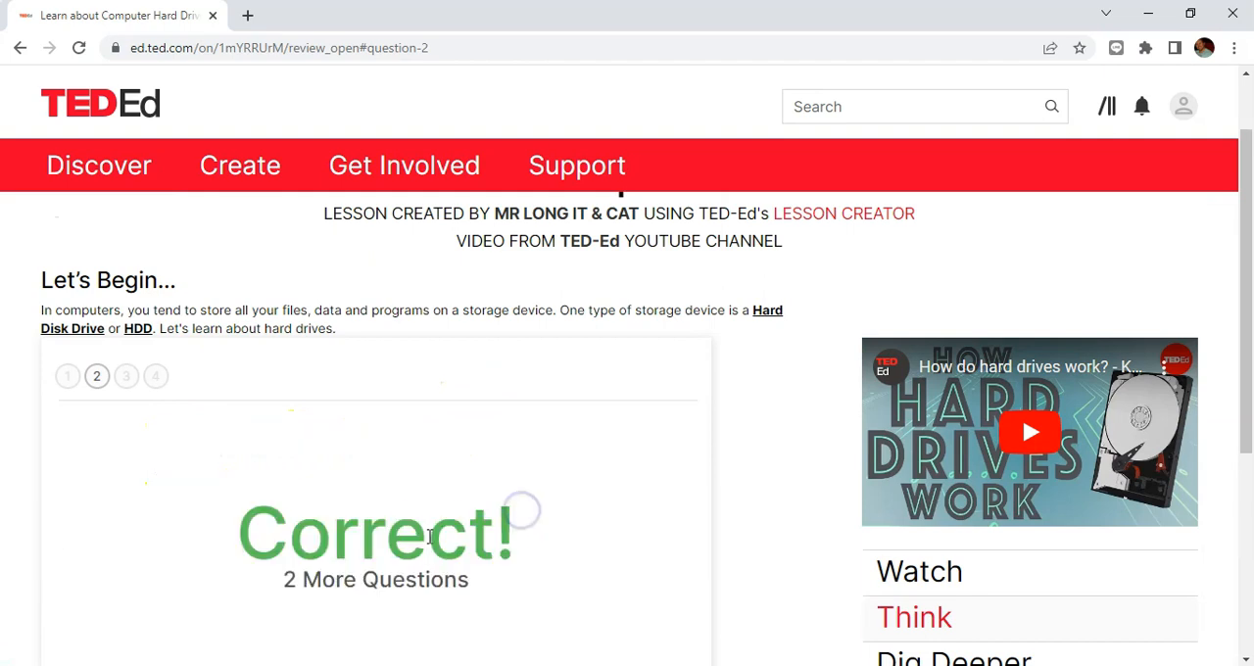
pyautogui.click(702, 448)
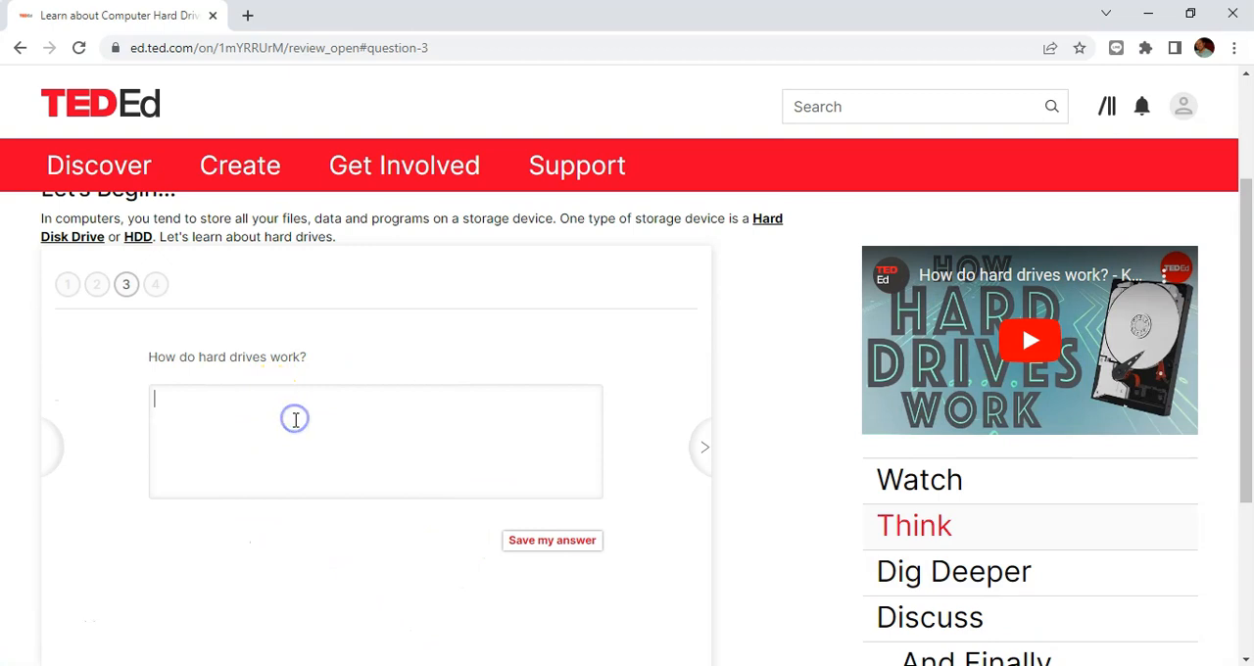
# - Save 'They do' and 'dfgsdgfdgdfsgd' as answers to the two open-ended questions
pyautogui.write('They do')
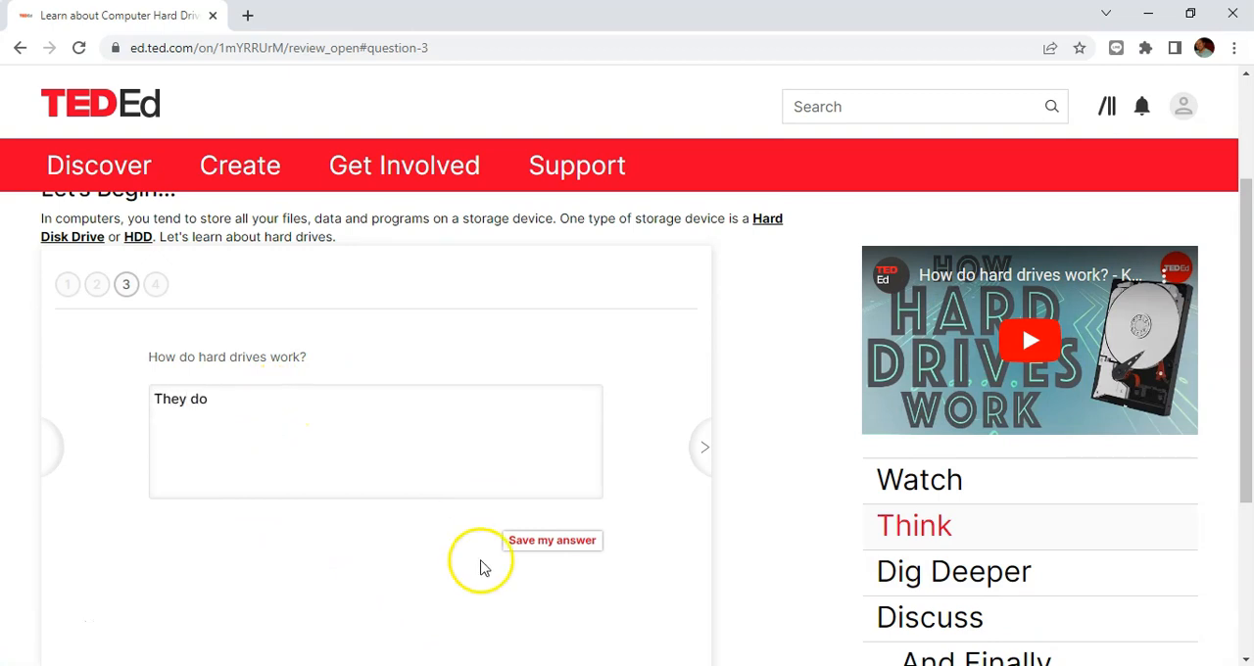
pyautogui.moveTo(574, 548)
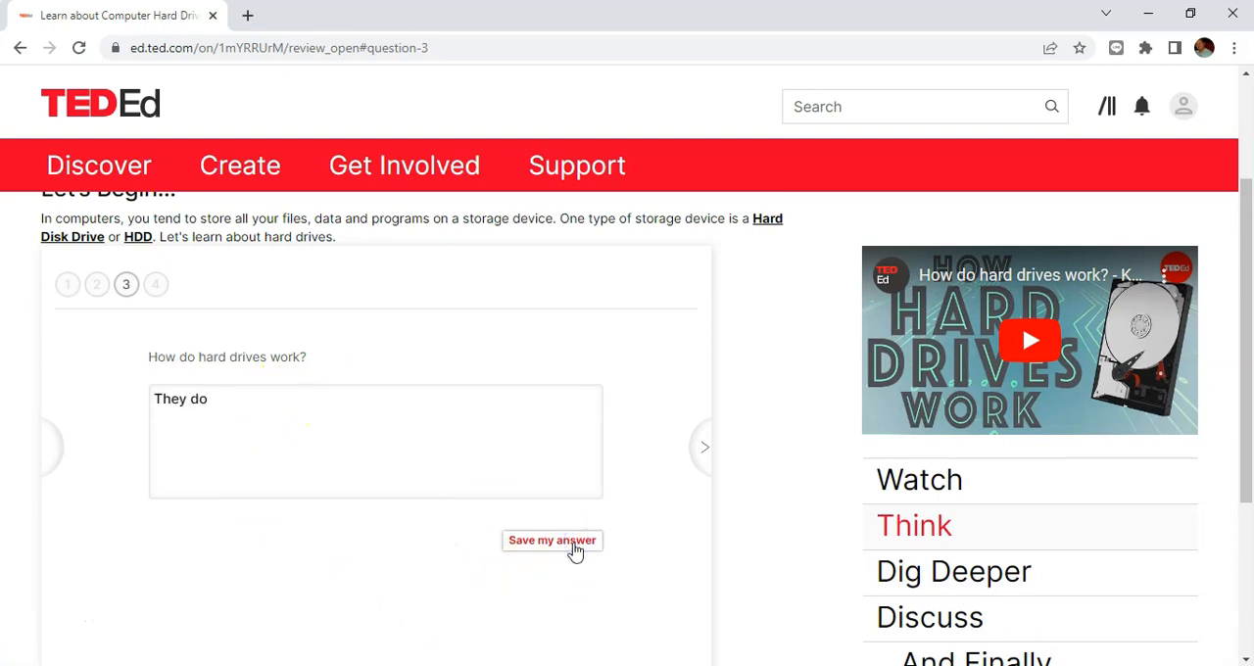
pyautogui.click(551, 540)
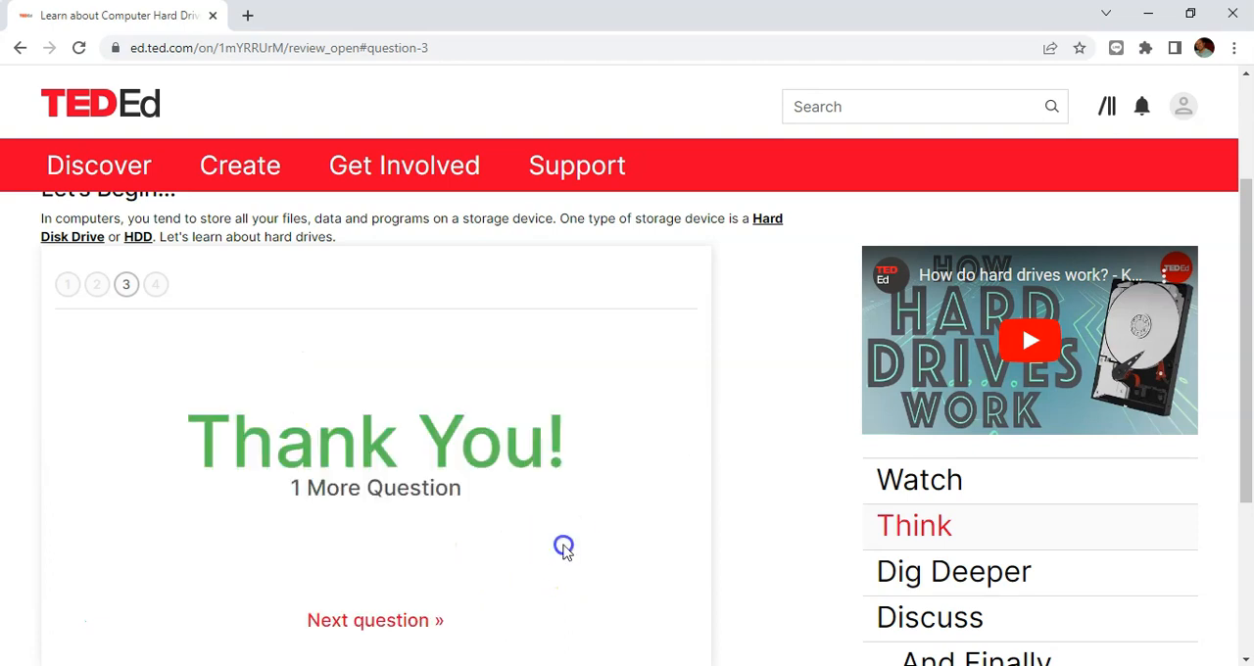
pyautogui.click(374, 621)
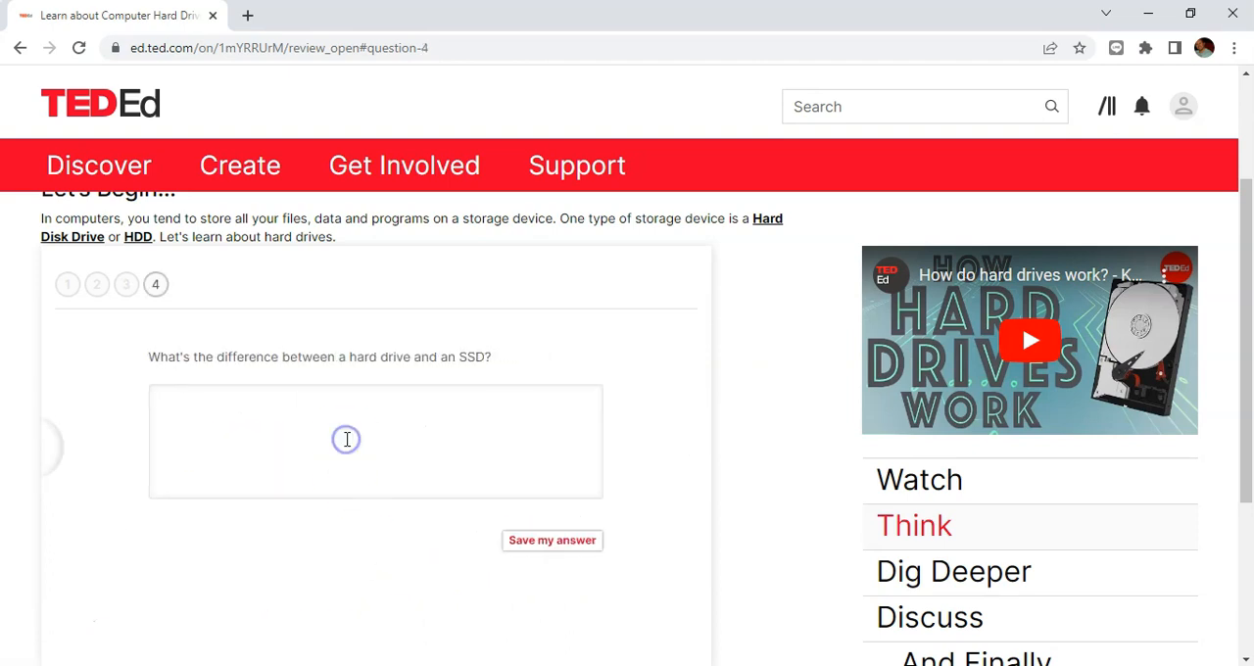
pyautogui.write('dfgsdgfdgdfsgd')
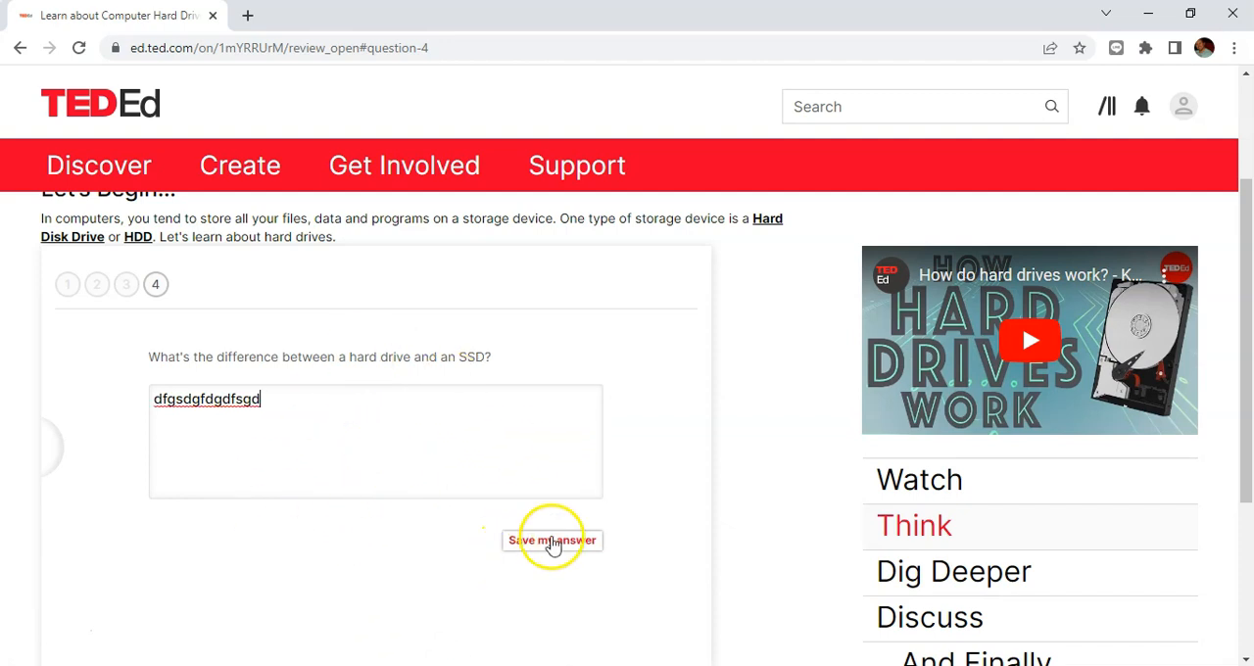
pyautogui.click(553, 540)
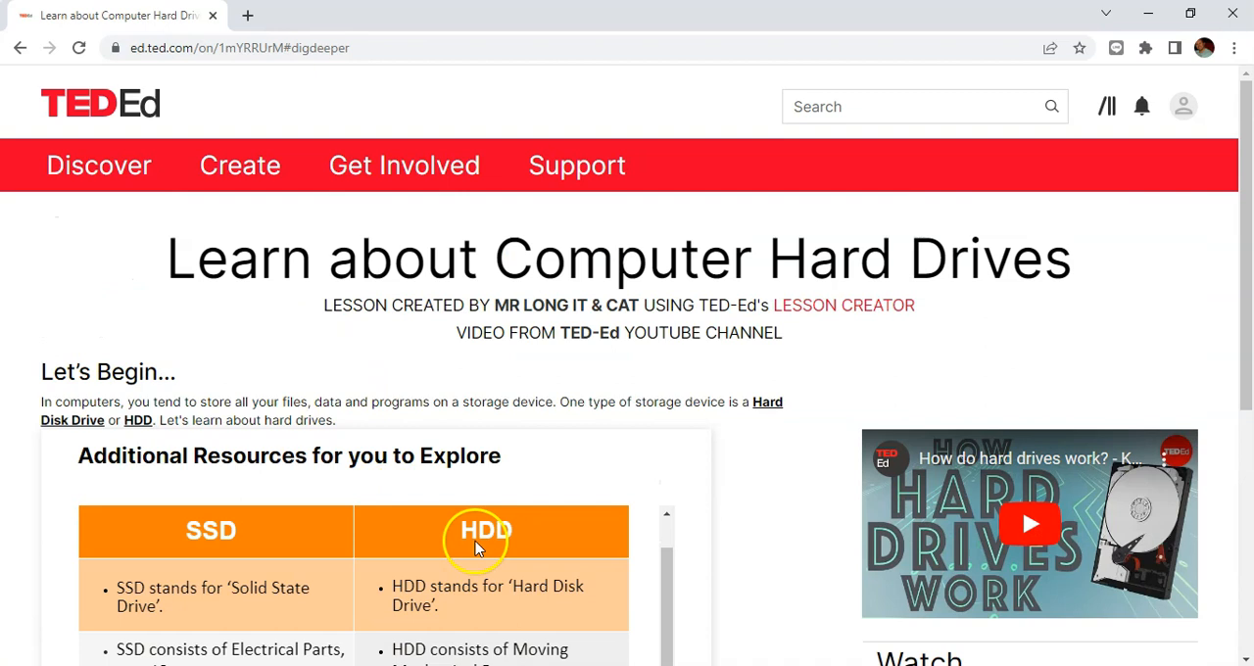
# - Show the lesson's Discuss section with its two guided discussions
pyautogui.click(929, 572)
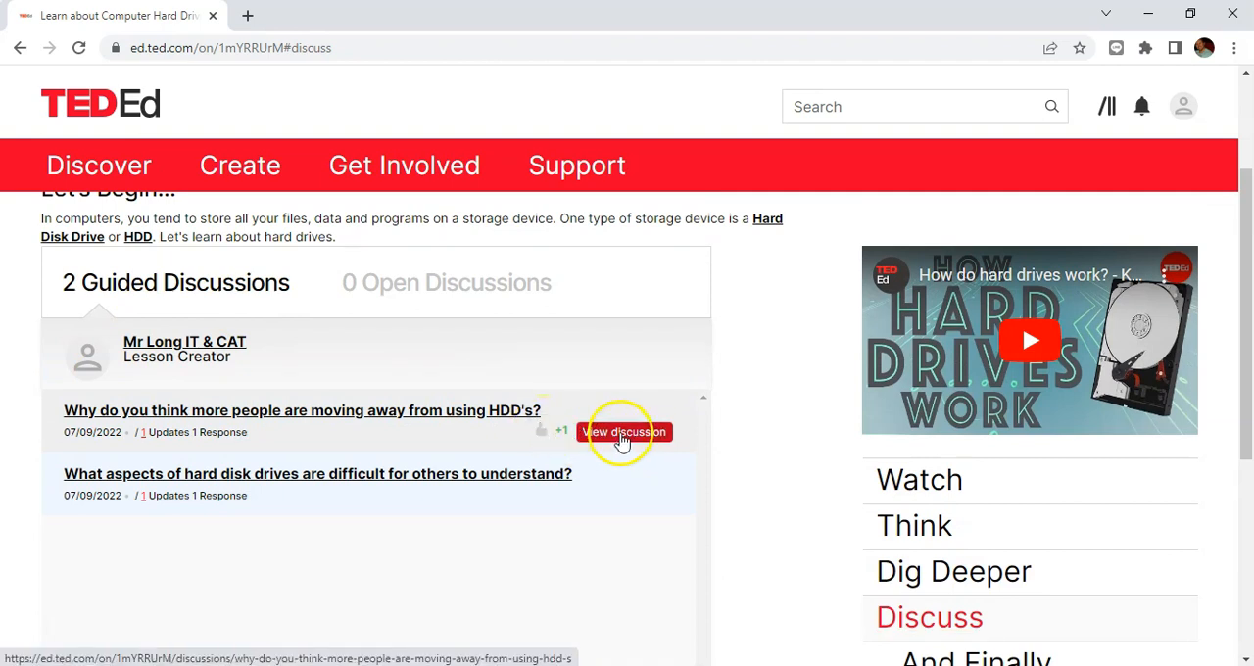
# - Reply 'I agree with this statement' to the creator's comment in the HDD discussion
pyautogui.click(625, 431)
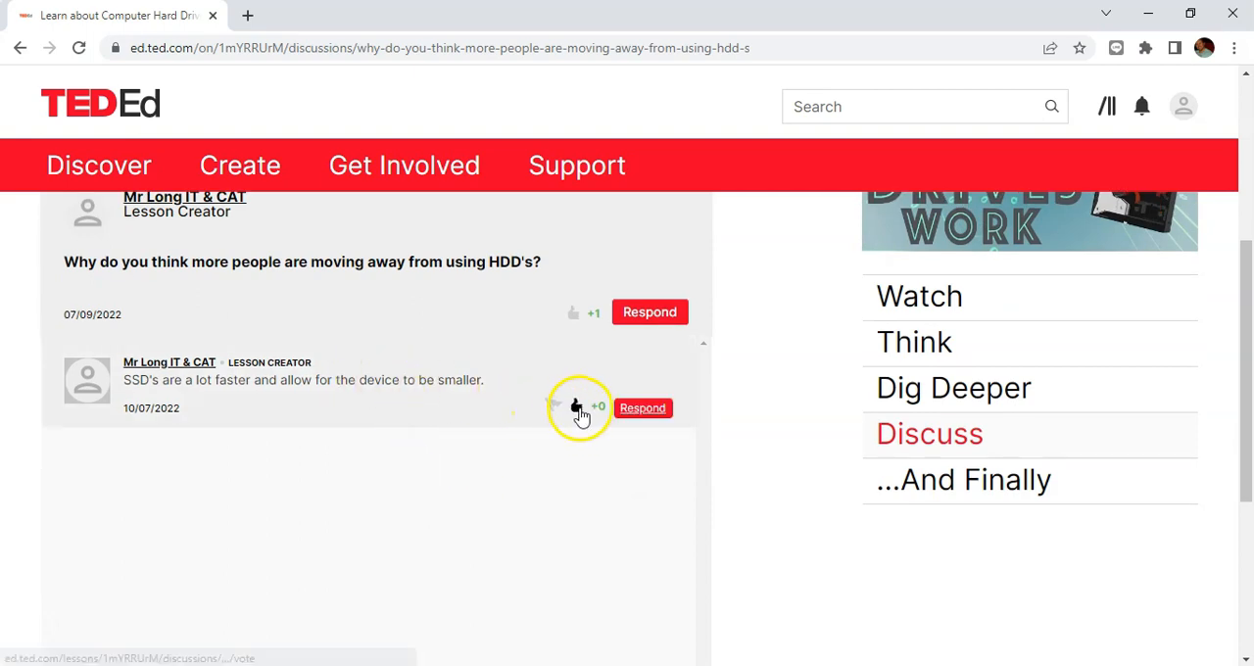
pyautogui.scroll(-3)
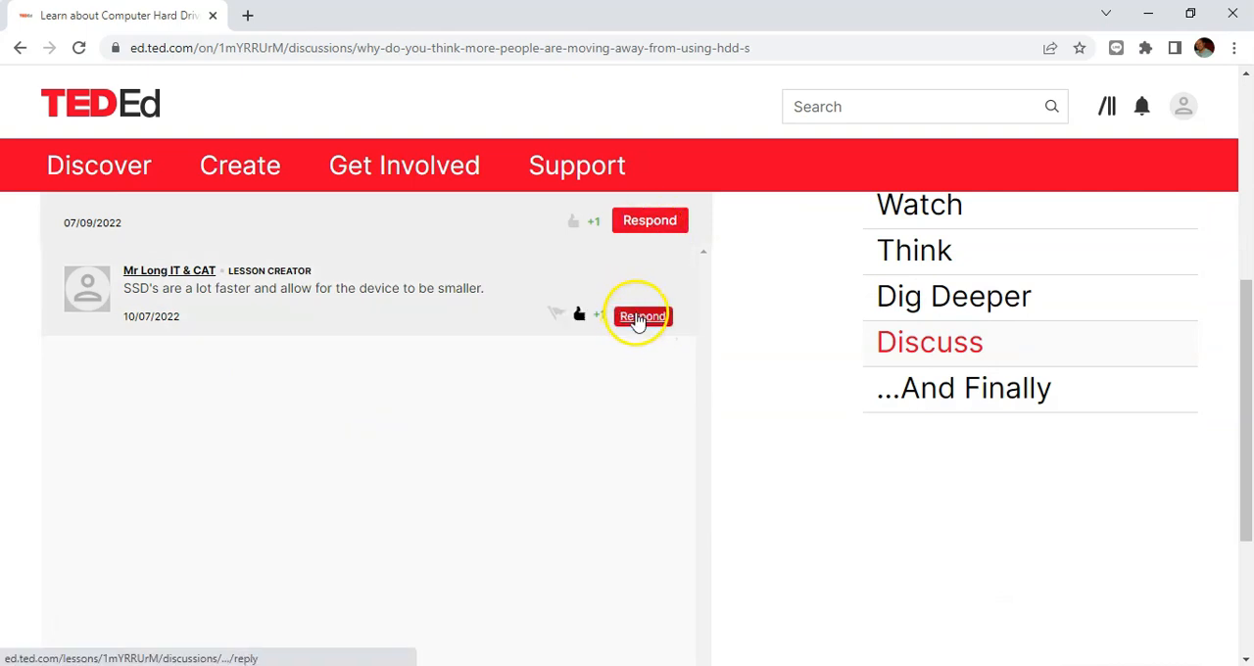
pyautogui.click(638, 315)
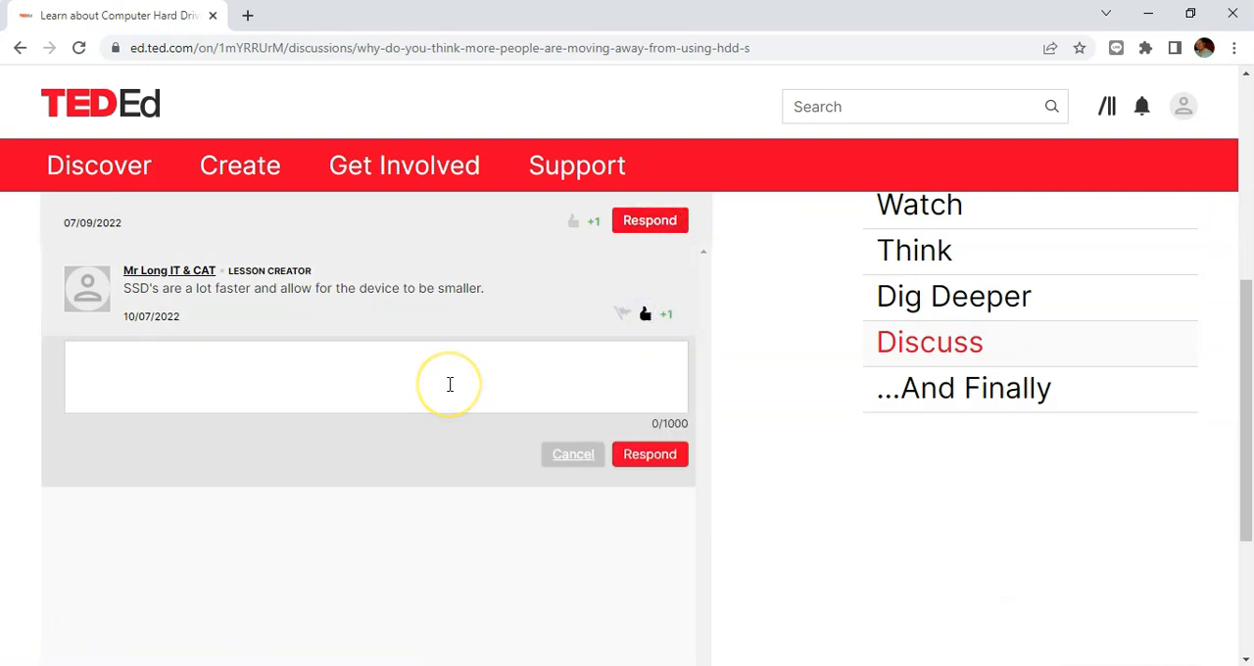
pyautogui.write('I agree w')
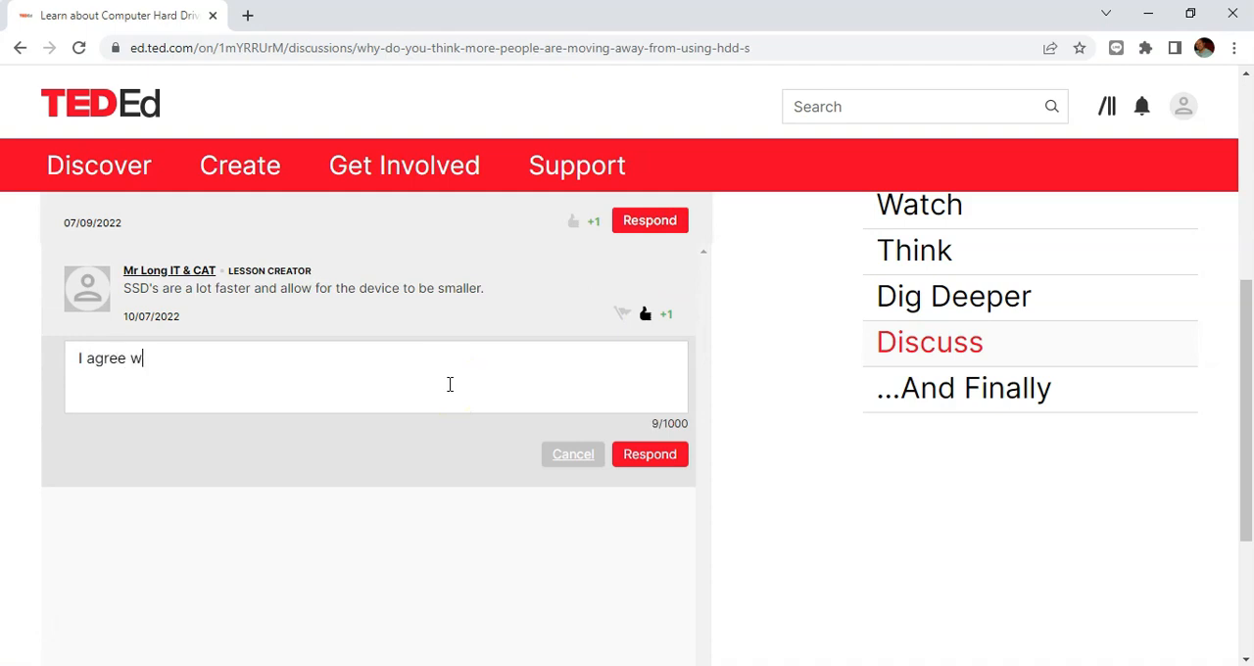
pyautogui.write('ith this state')
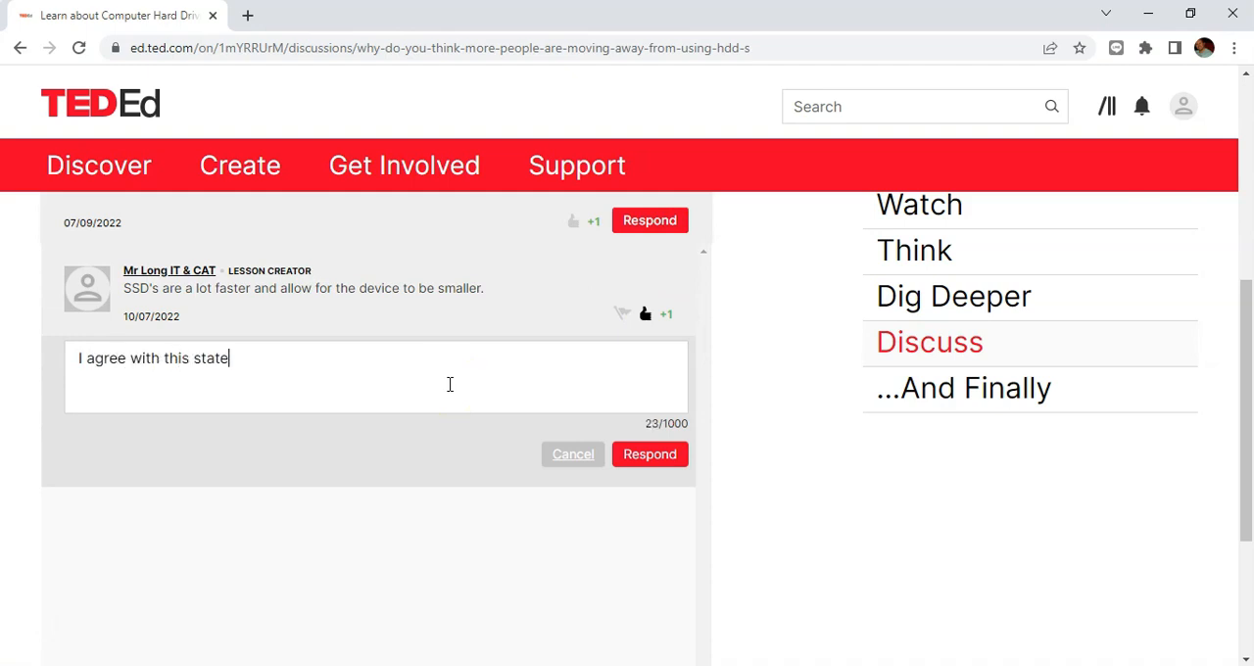
pyautogui.click(650, 454)
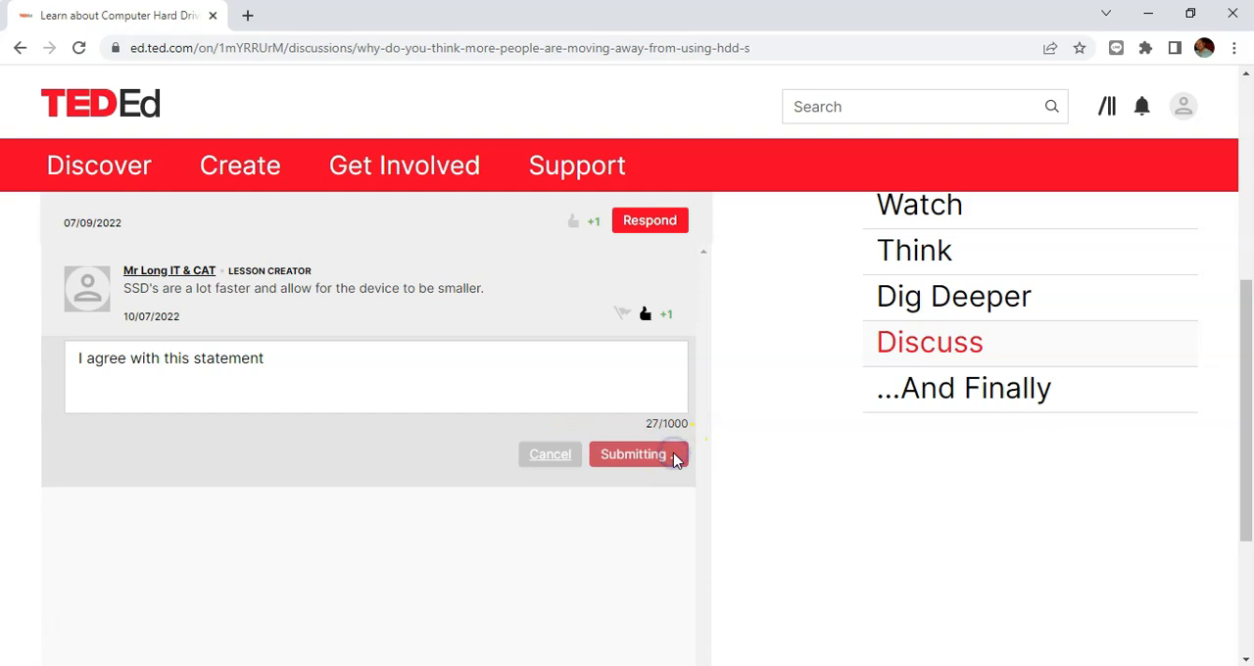
pyautogui.click(632, 453)
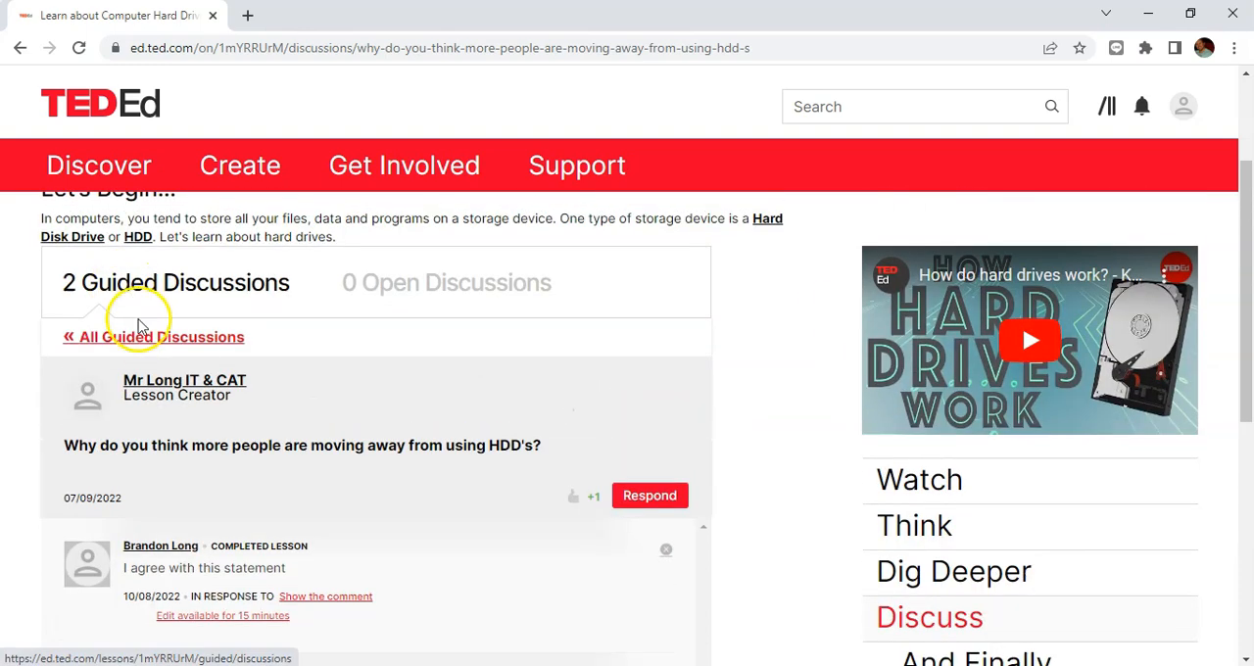
# - Return to All Guided Discussions and scroll back to the top of the lesson page
pyautogui.click(153, 336)
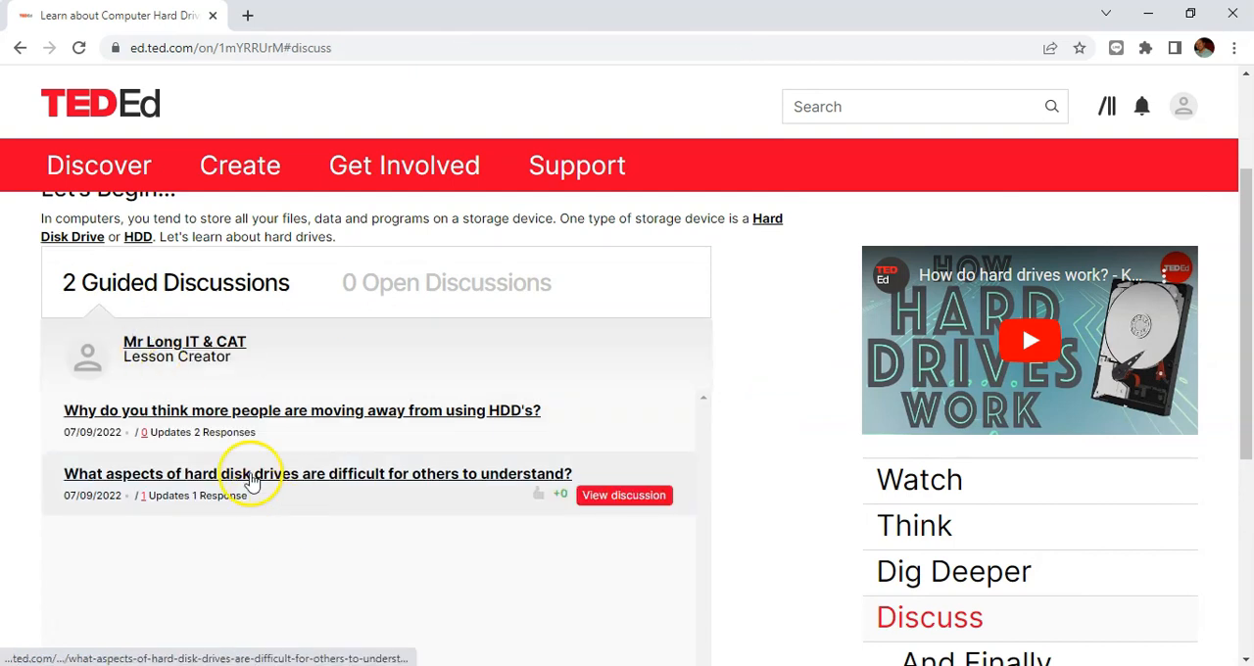
pyautogui.scroll(-3)
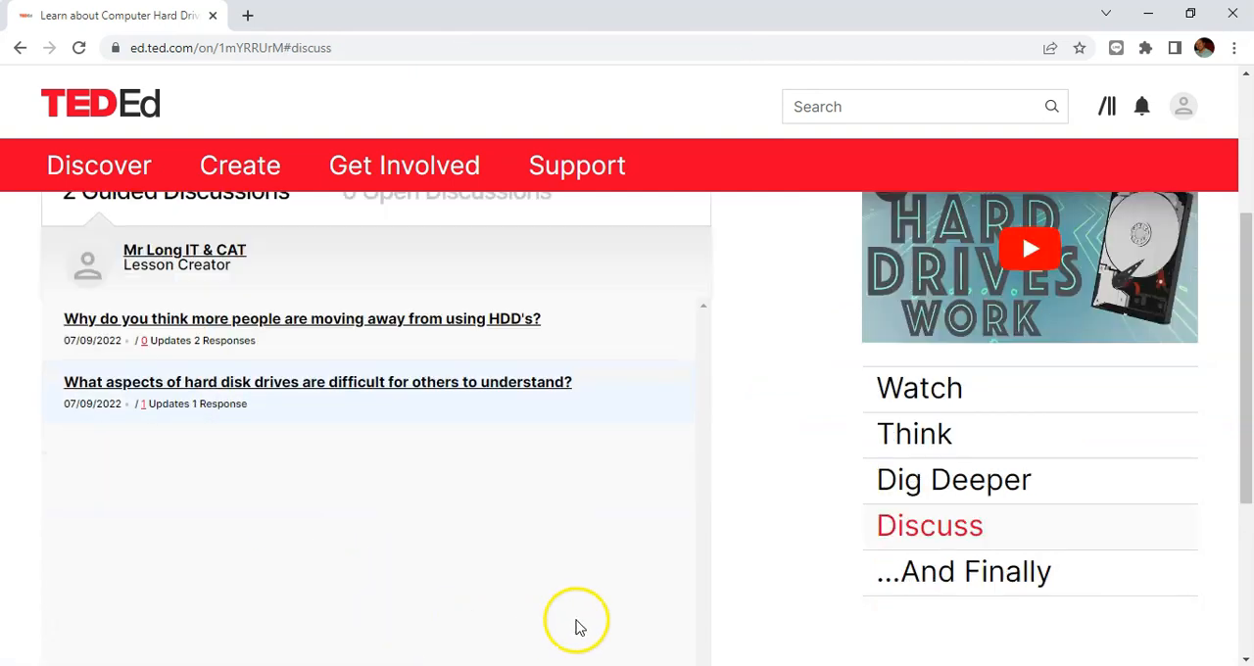
pyautogui.scroll(3)
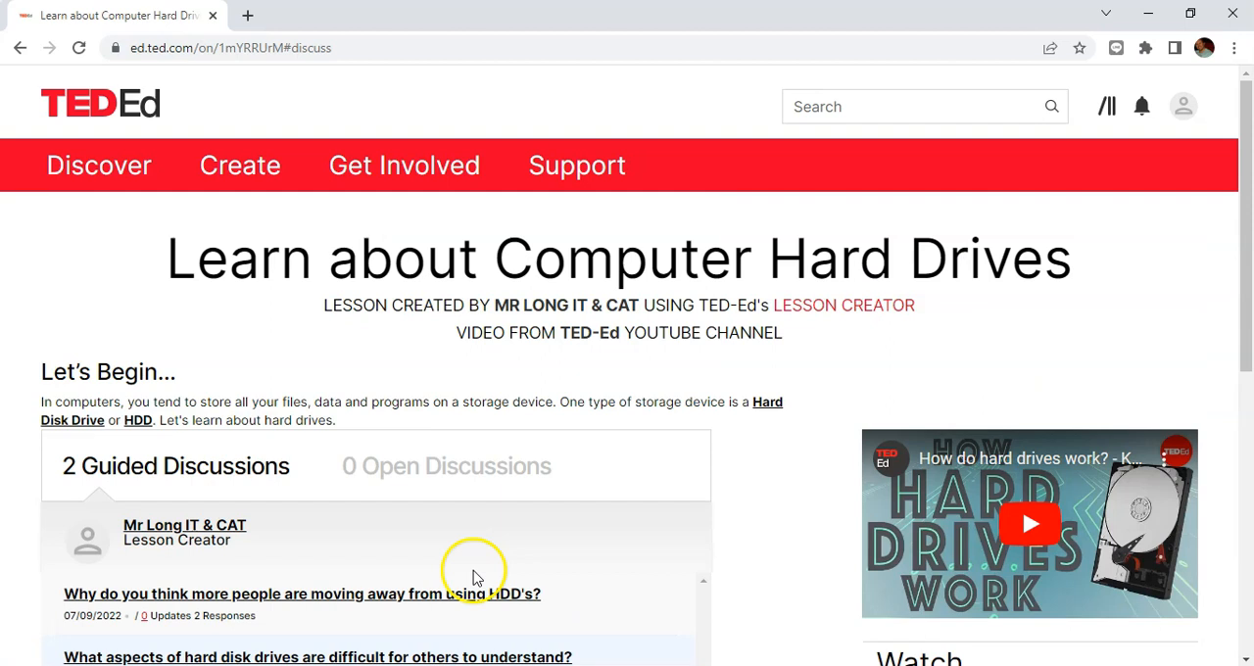
pyautogui.moveTo(472, 573)
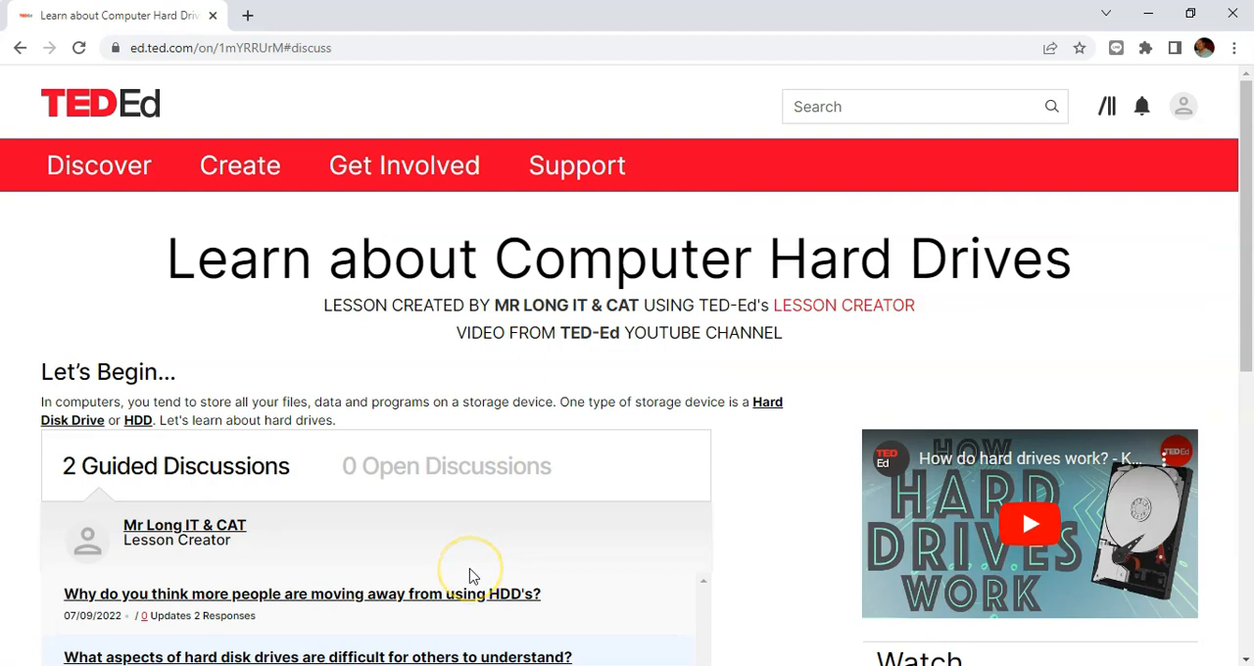
pyautogui.moveTo(473, 573)
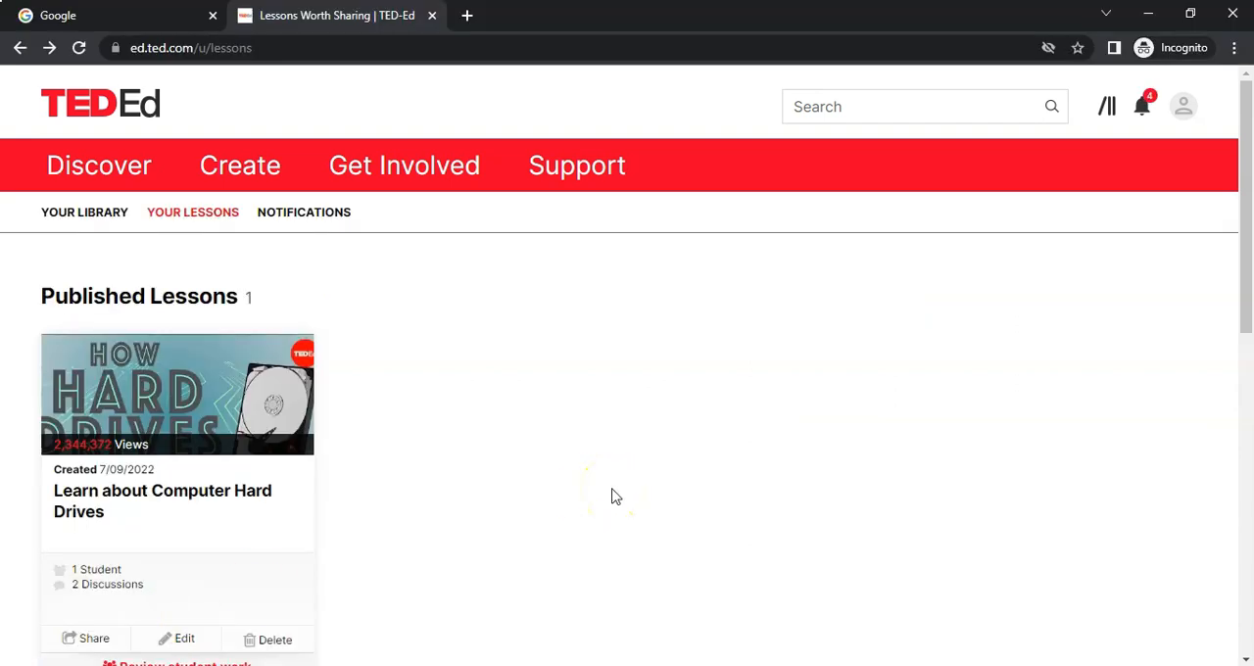
pyautogui.moveTo(1143, 110)
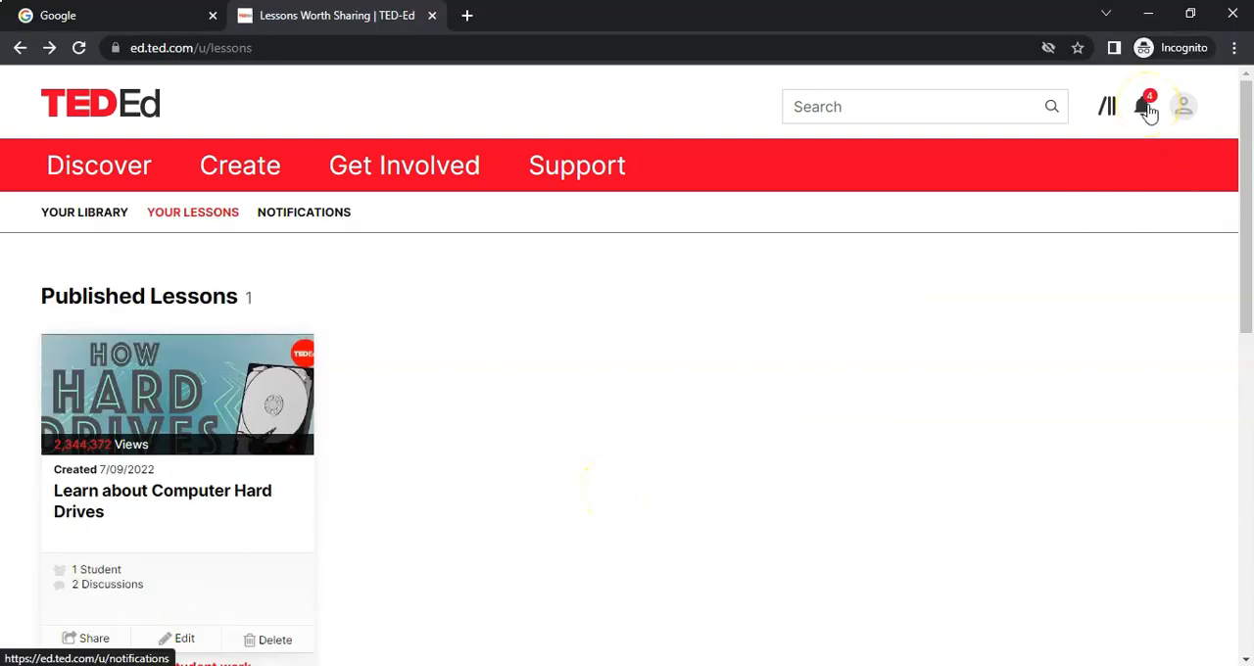
# - Scroll the teacher's lessons page down to the hard drives lesson card
pyautogui.scroll(-3)
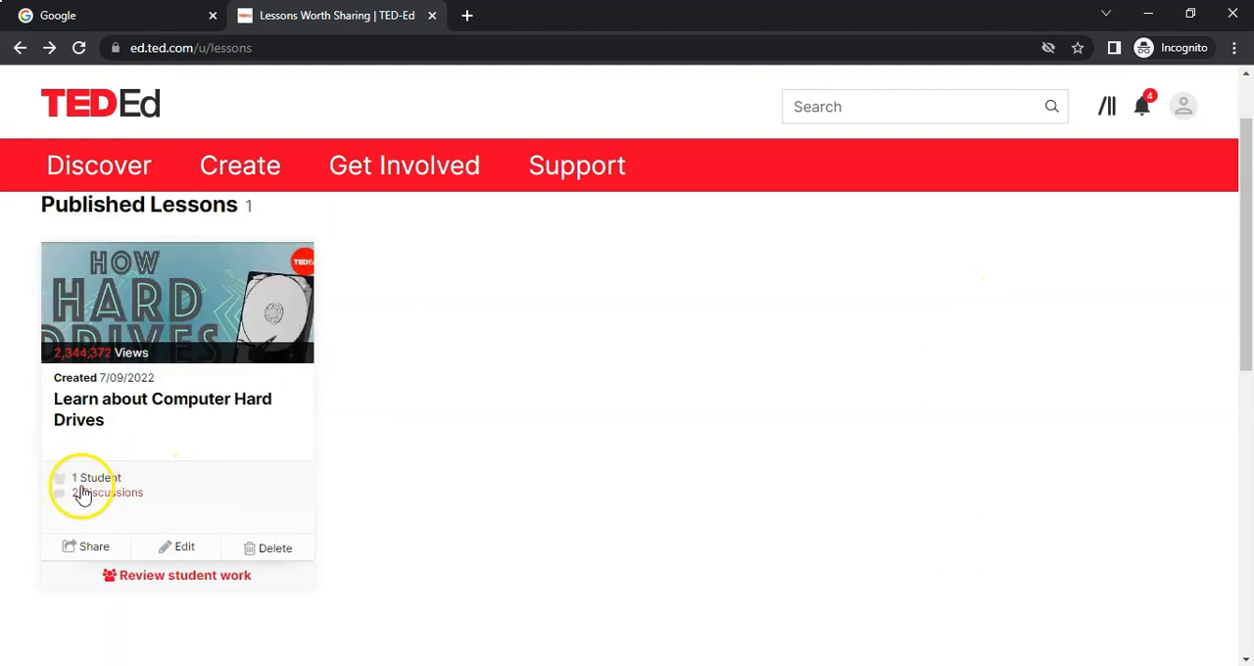
pyautogui.moveTo(217, 489)
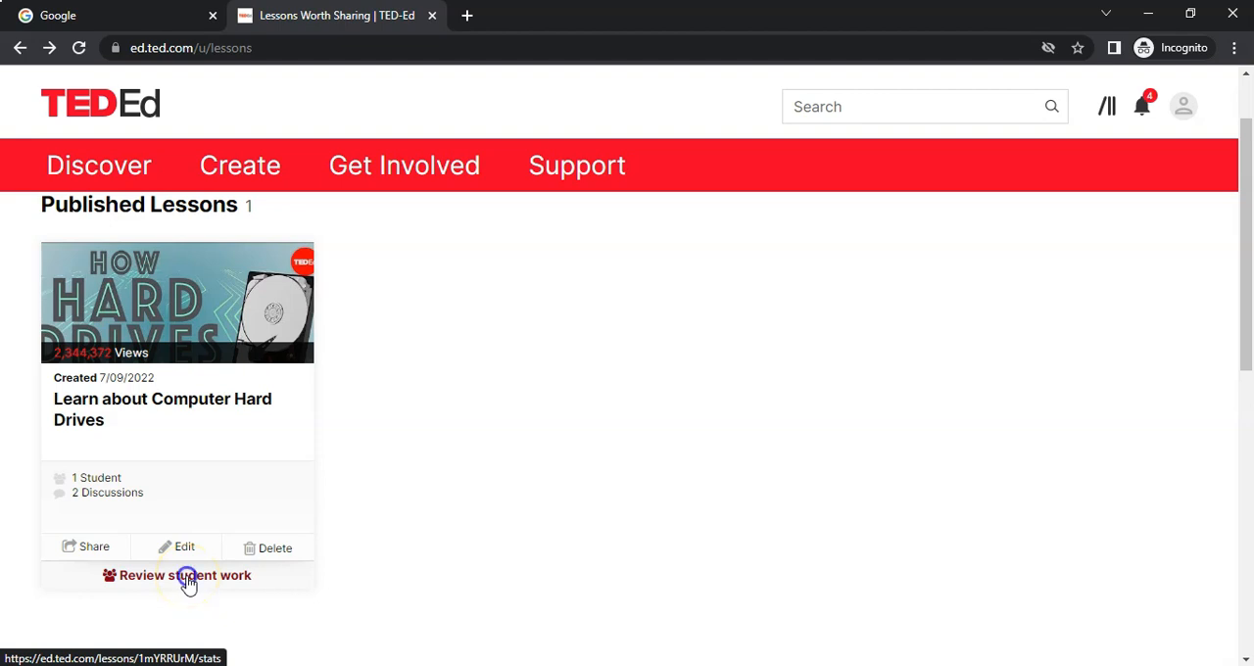
# - Open the lesson's student work stats and start loading the active student's responses
pyautogui.click(186, 576)
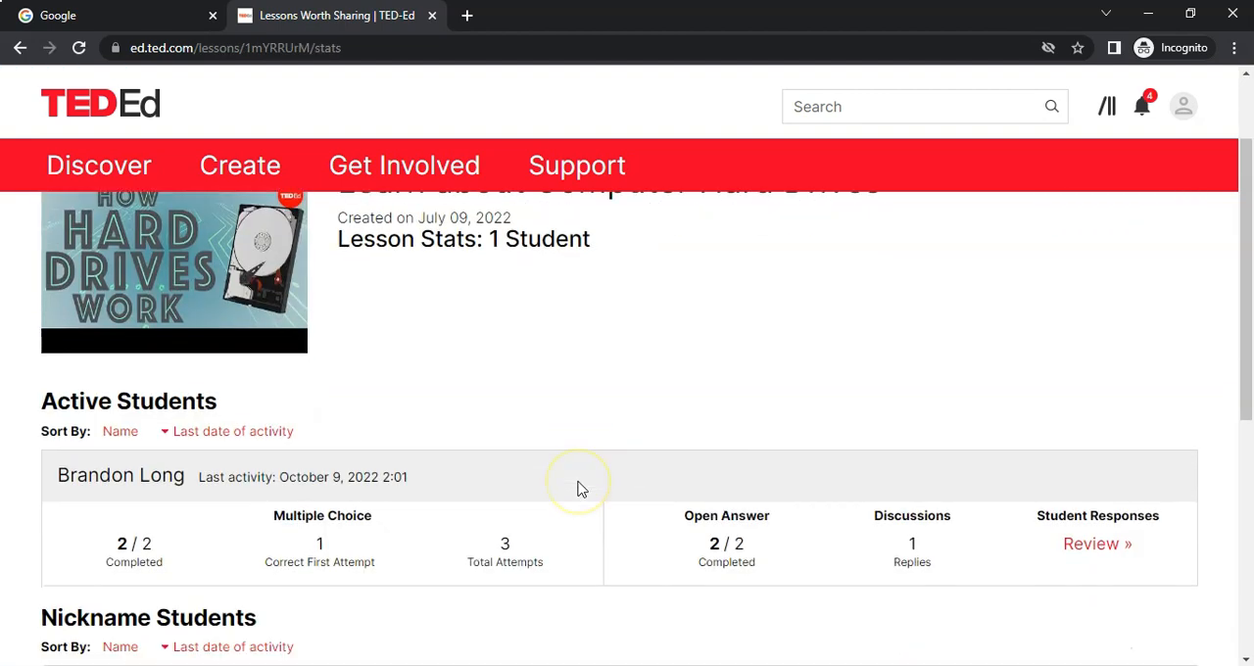
pyautogui.scroll(-3)
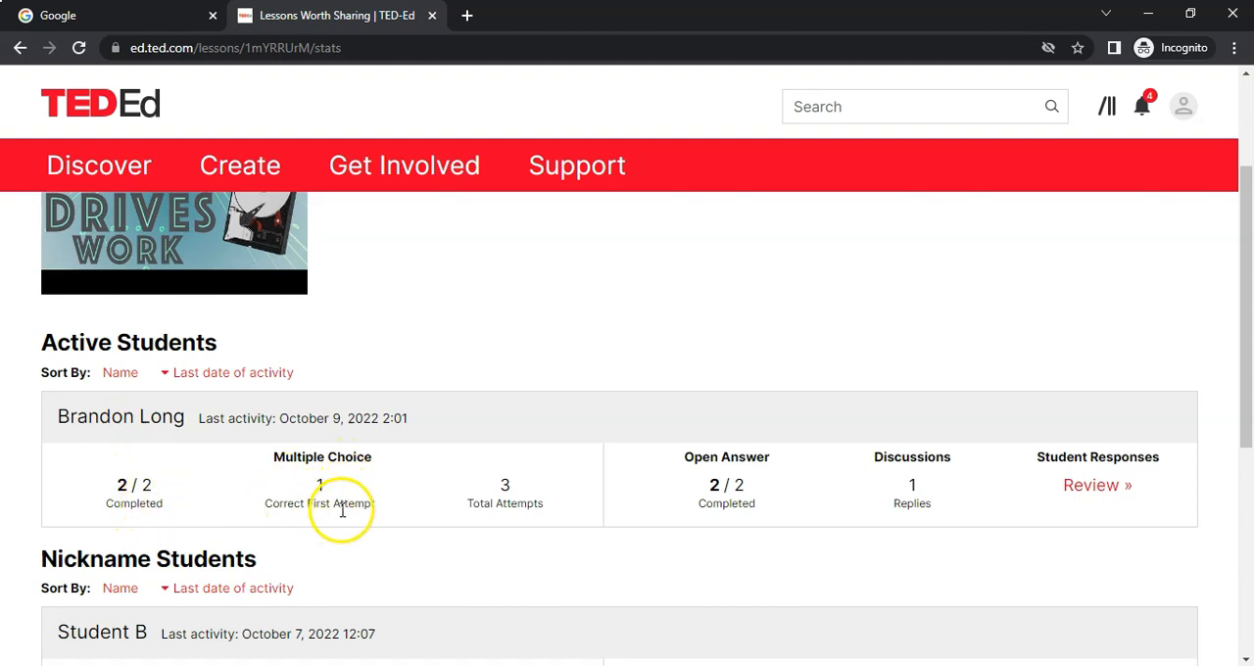
pyautogui.moveTo(889, 519)
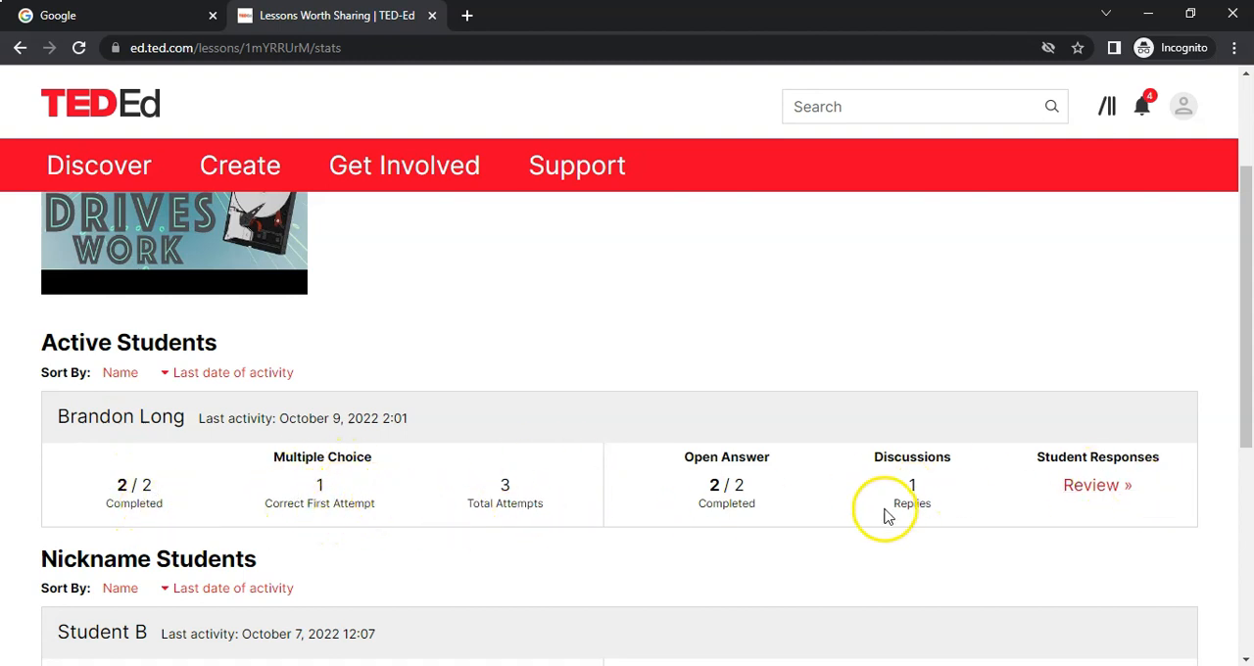
pyautogui.moveTo(1102, 487)
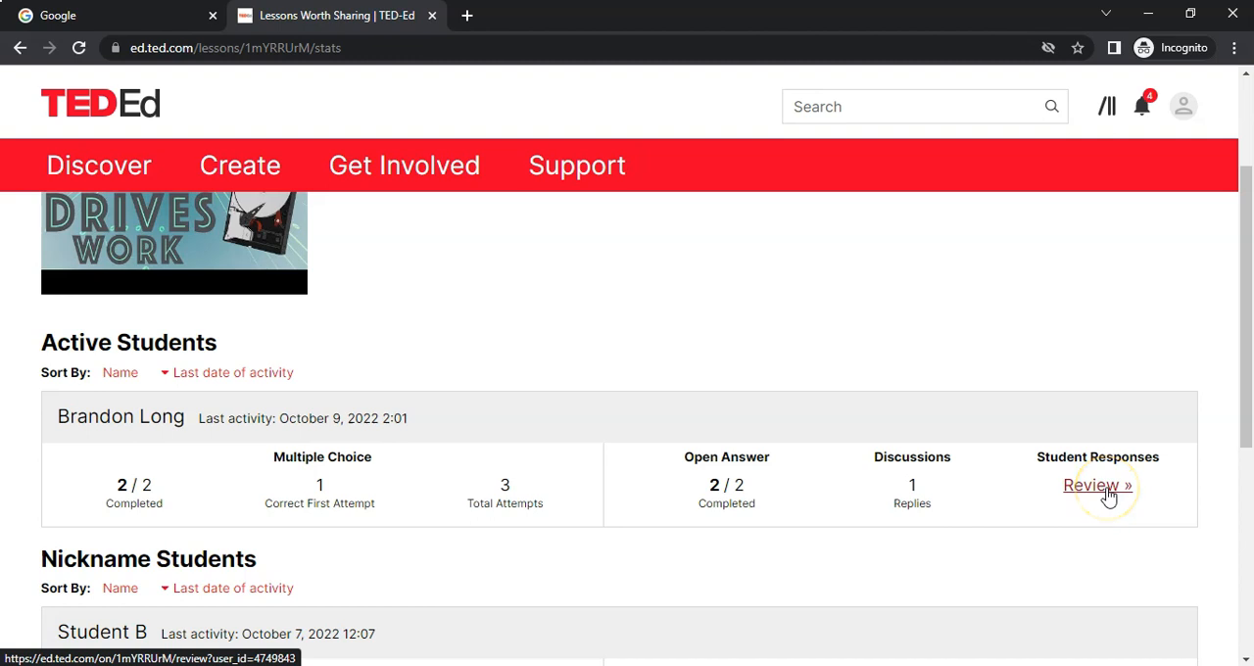
pyautogui.click(1105, 485)
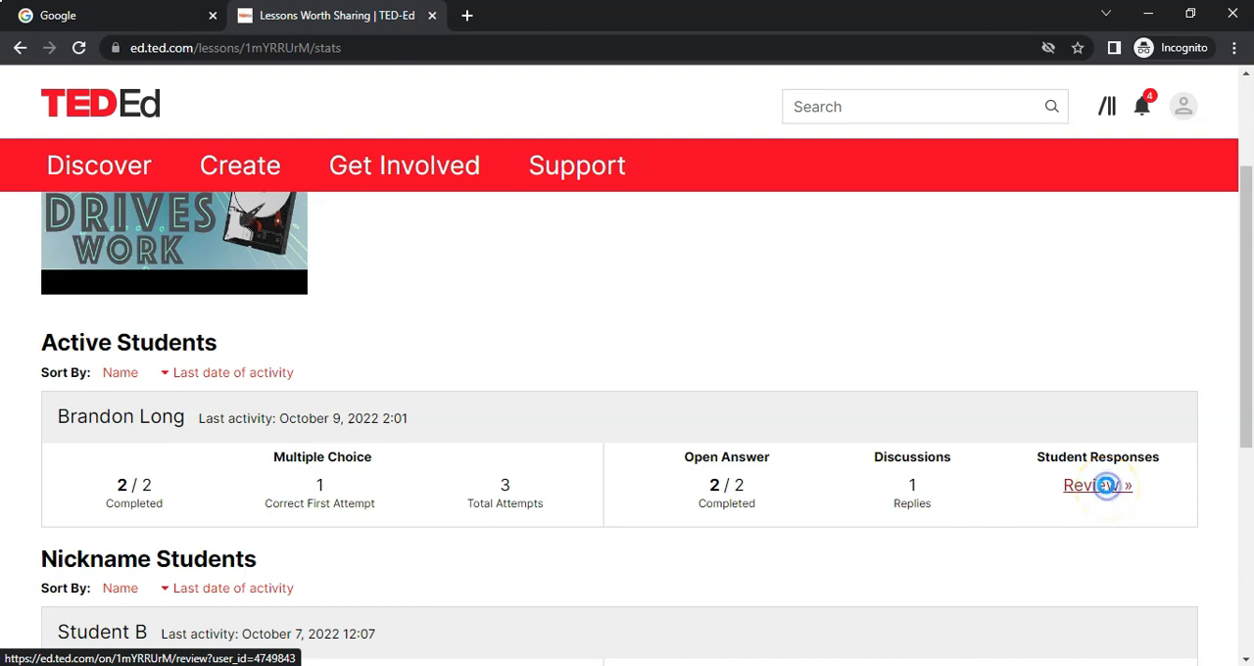
pyautogui.click(1097, 485)
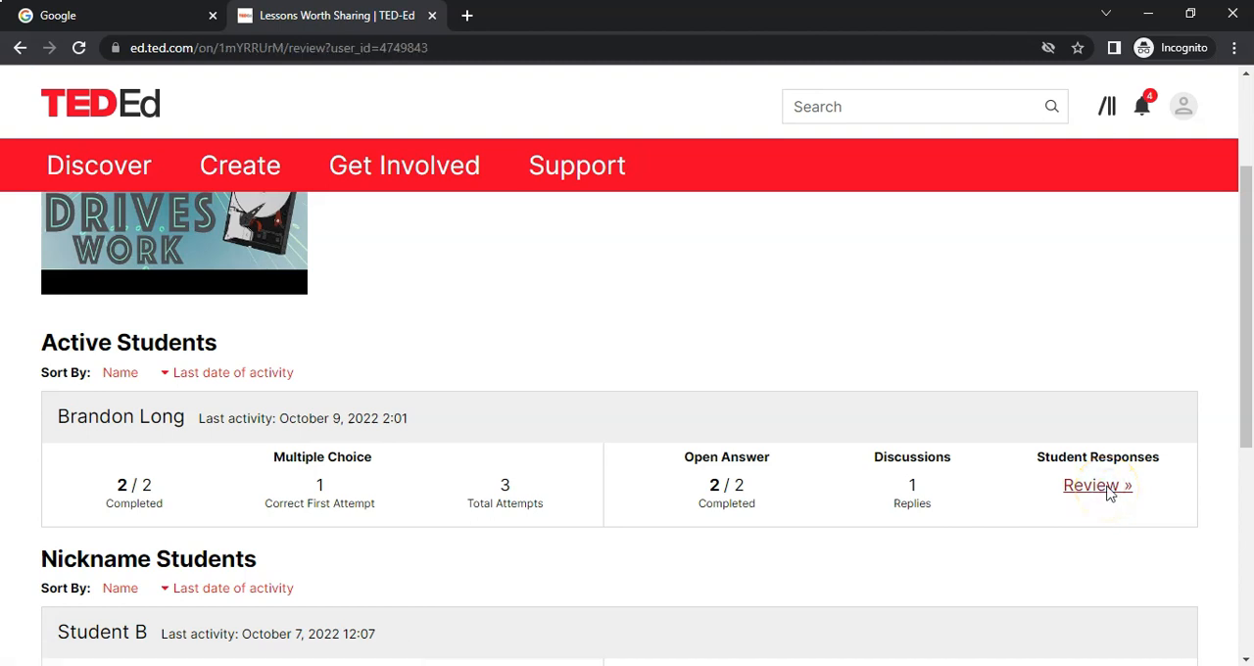
pyautogui.click(1098, 486)
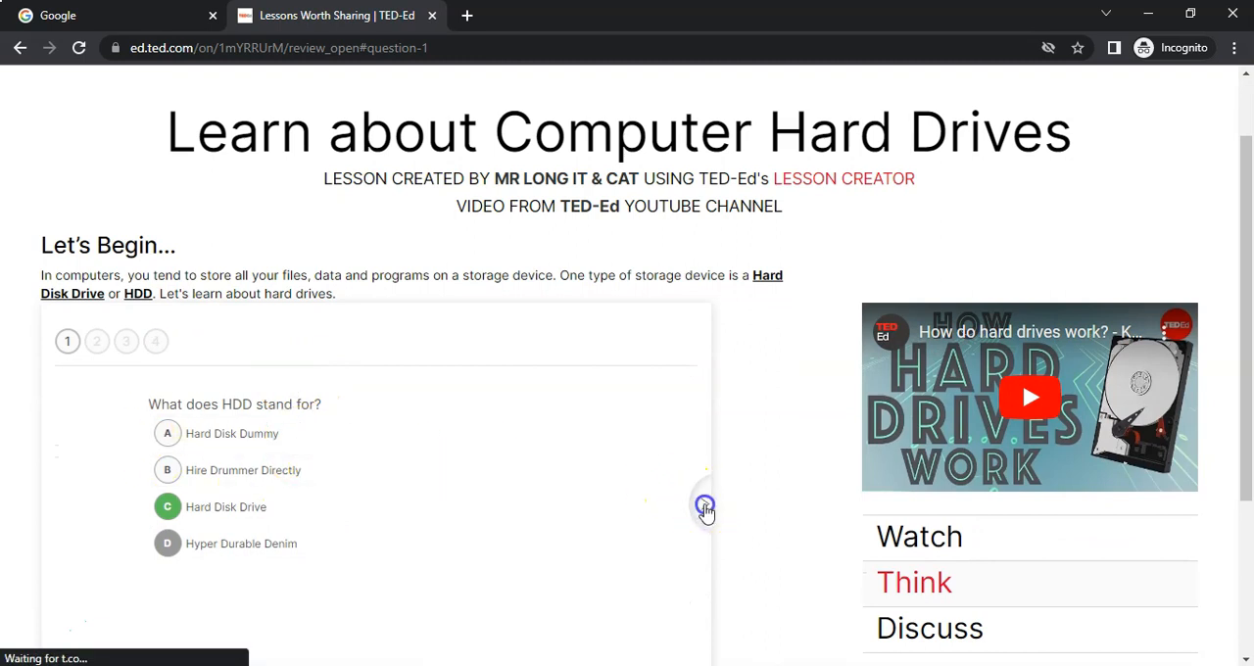
pyautogui.click(704, 507)
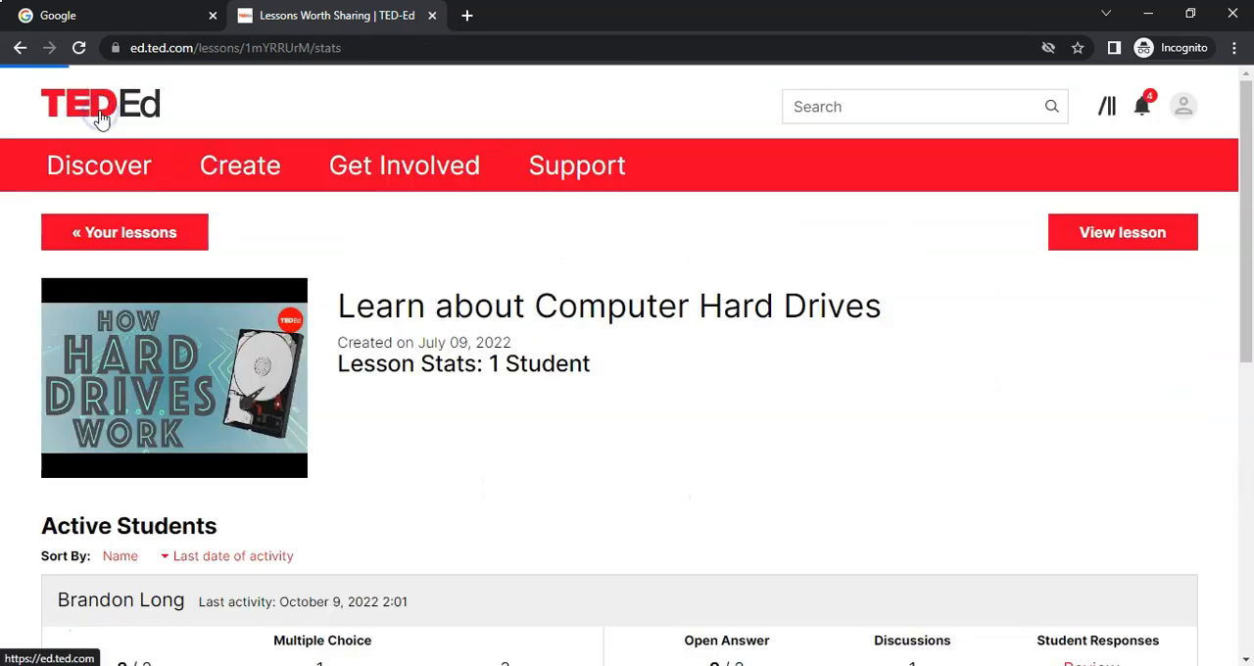
# - Scroll to the bottom of the stats page and download the student responses CSV
pyautogui.scroll(-3)
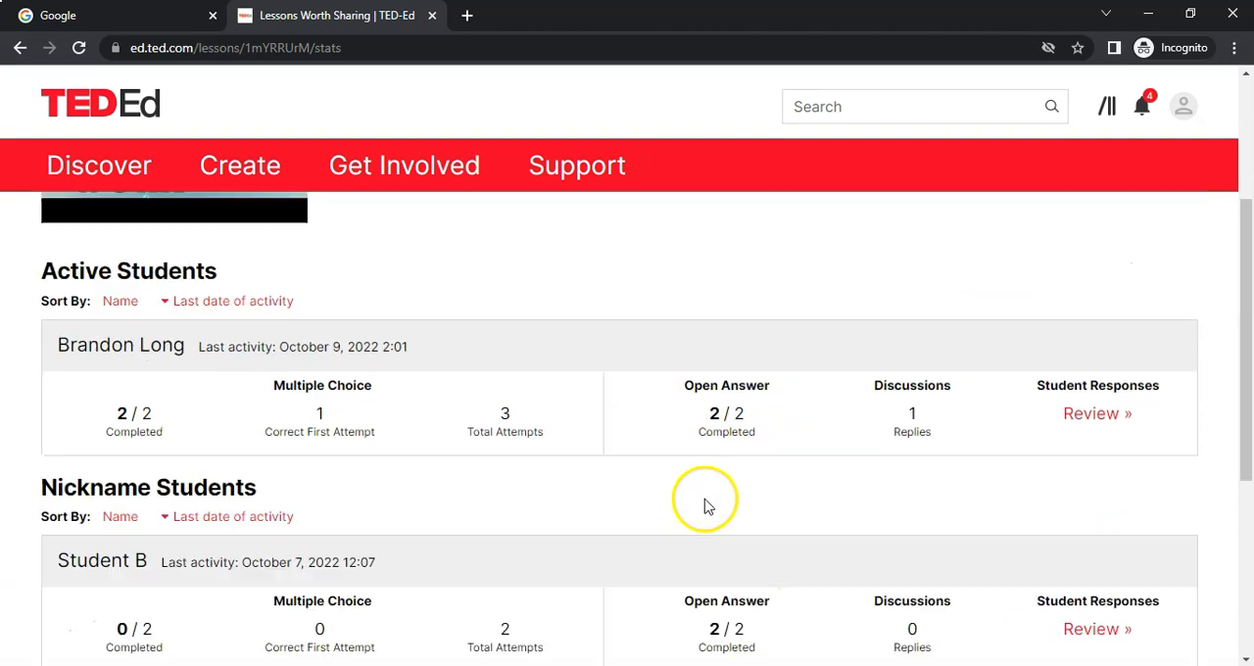
pyautogui.scroll(-3)
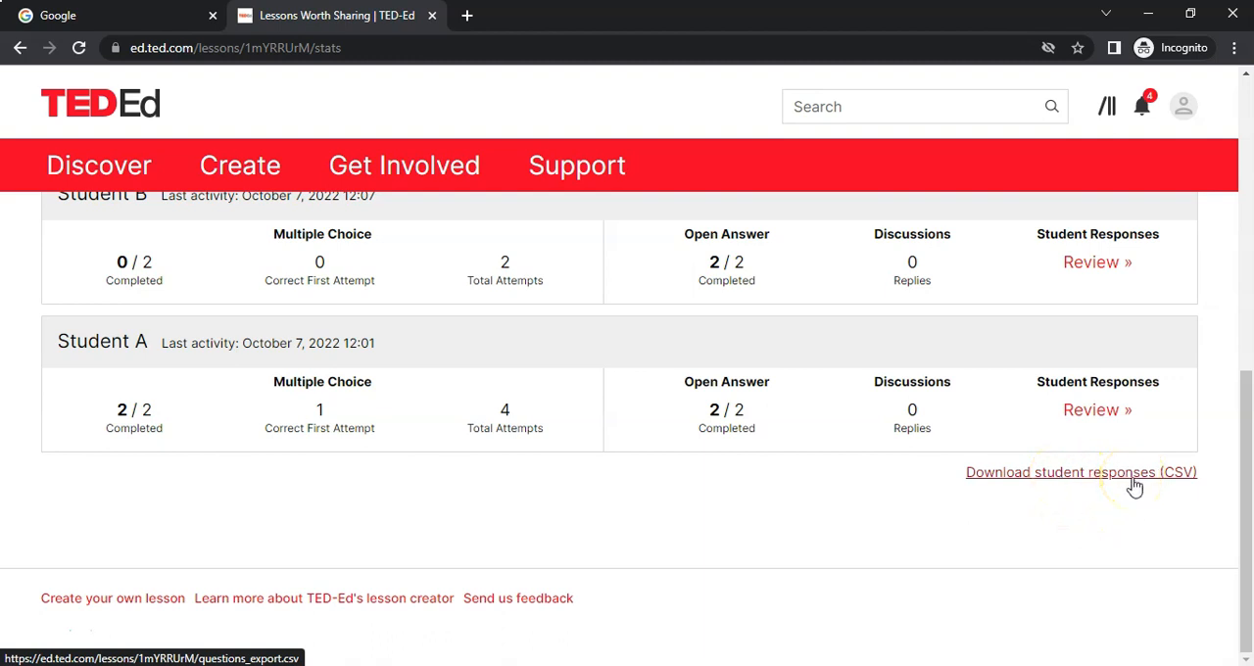
pyautogui.moveTo(999, 428)
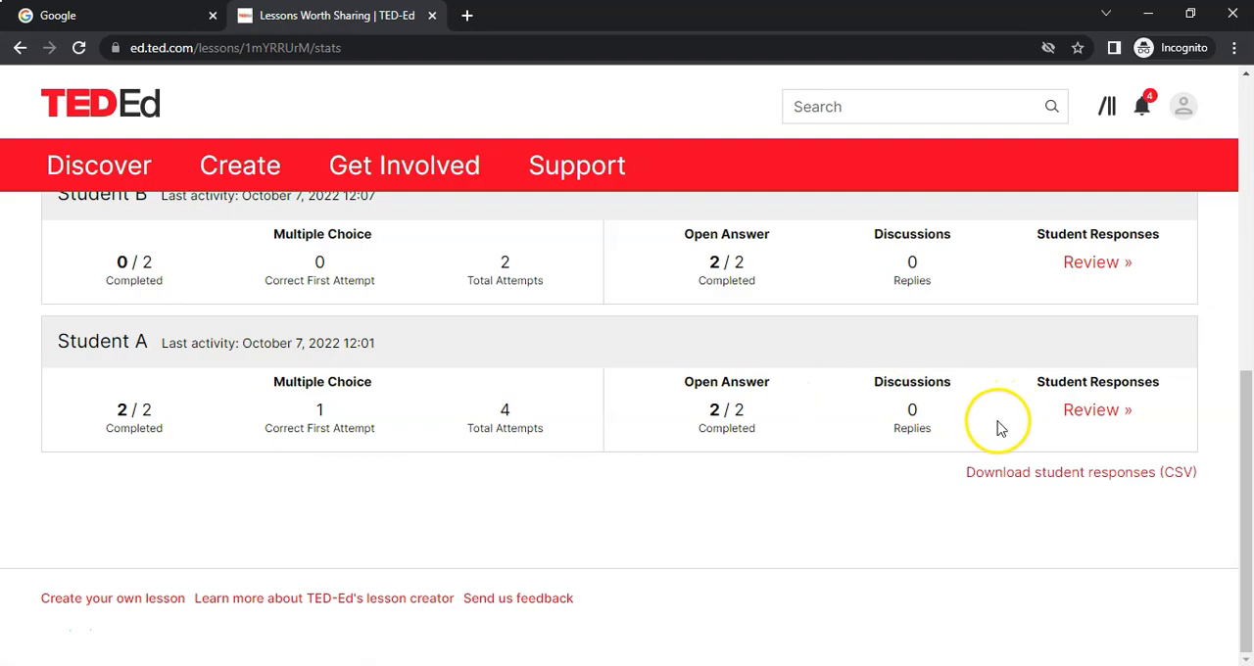
pyautogui.click(1085, 472)
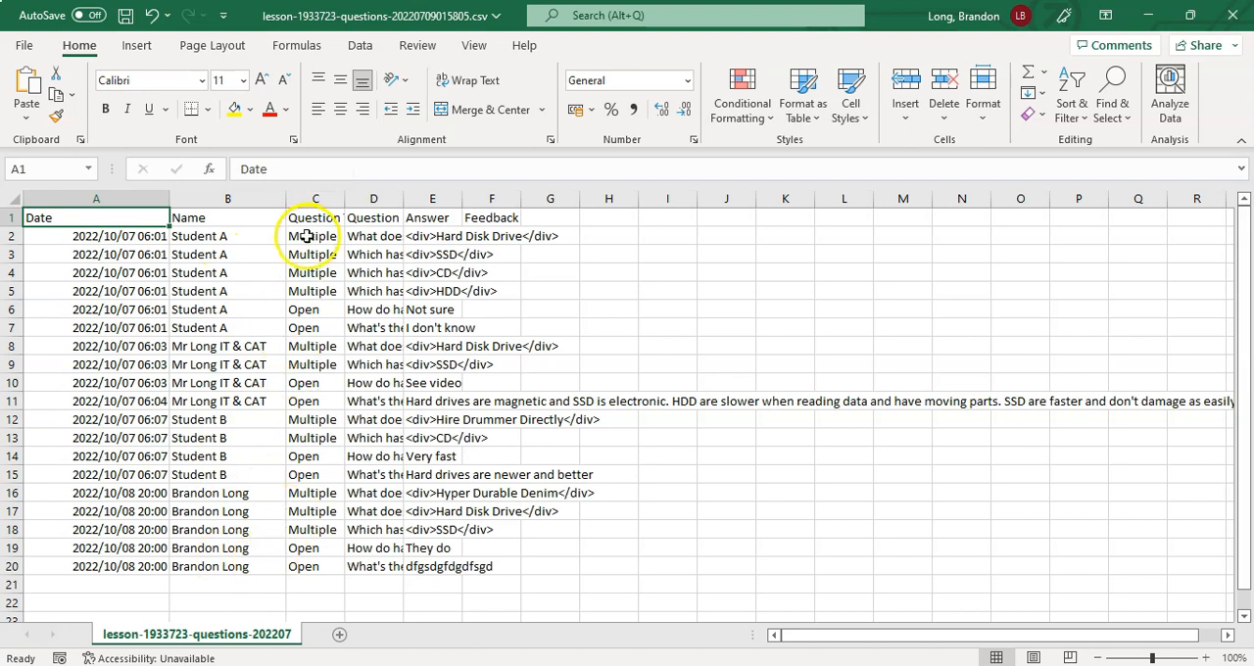
# - Widen column C (question type) and the question column in the responses spreadsheet
pyautogui.moveTo(346, 198); pyautogui.dragTo(400, 198)
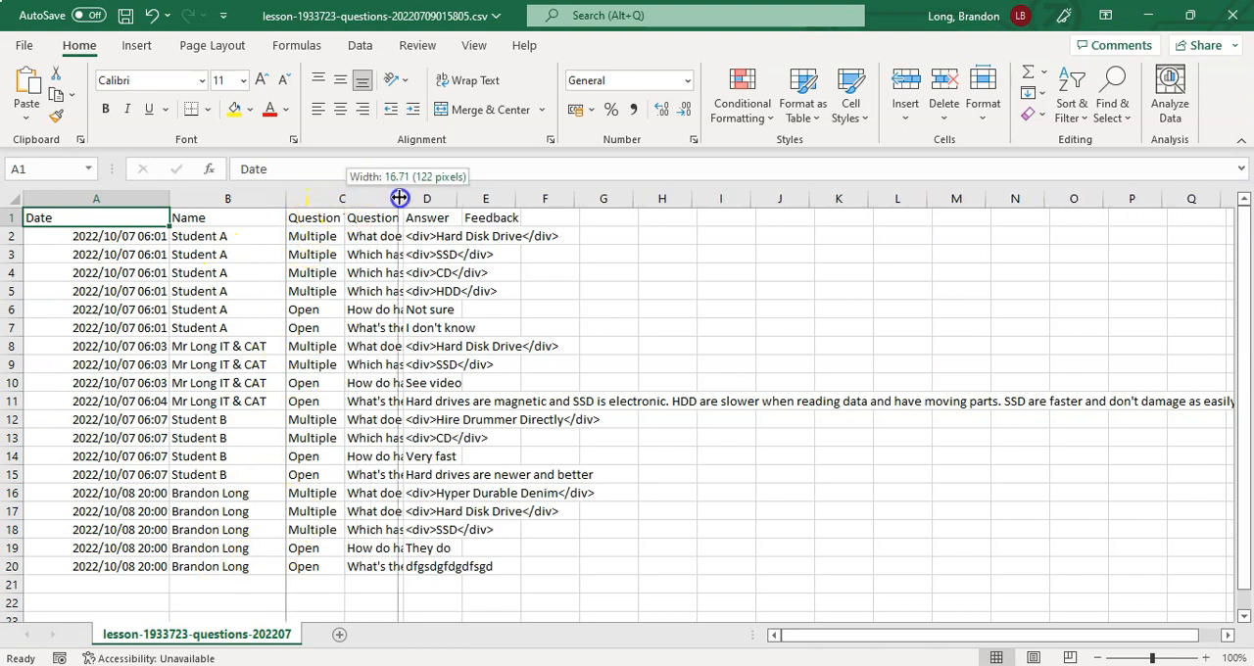
pyautogui.moveTo(400, 198); pyautogui.dragTo(576, 198)
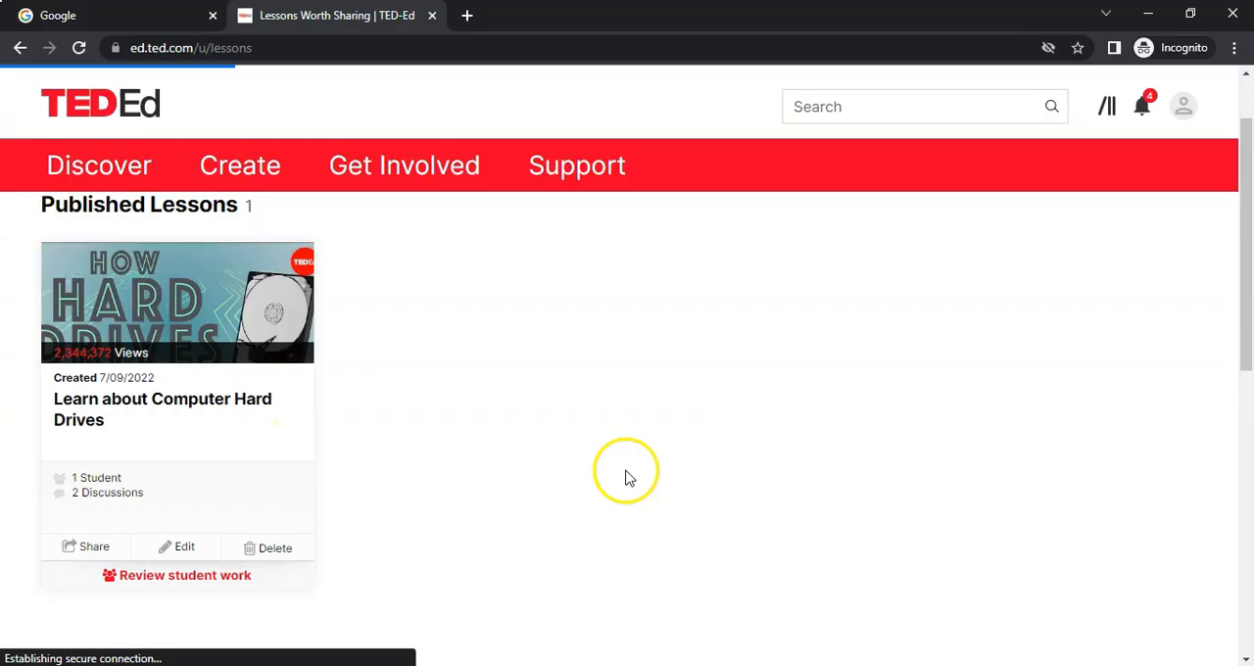
pyautogui.moveTo(636, 435)
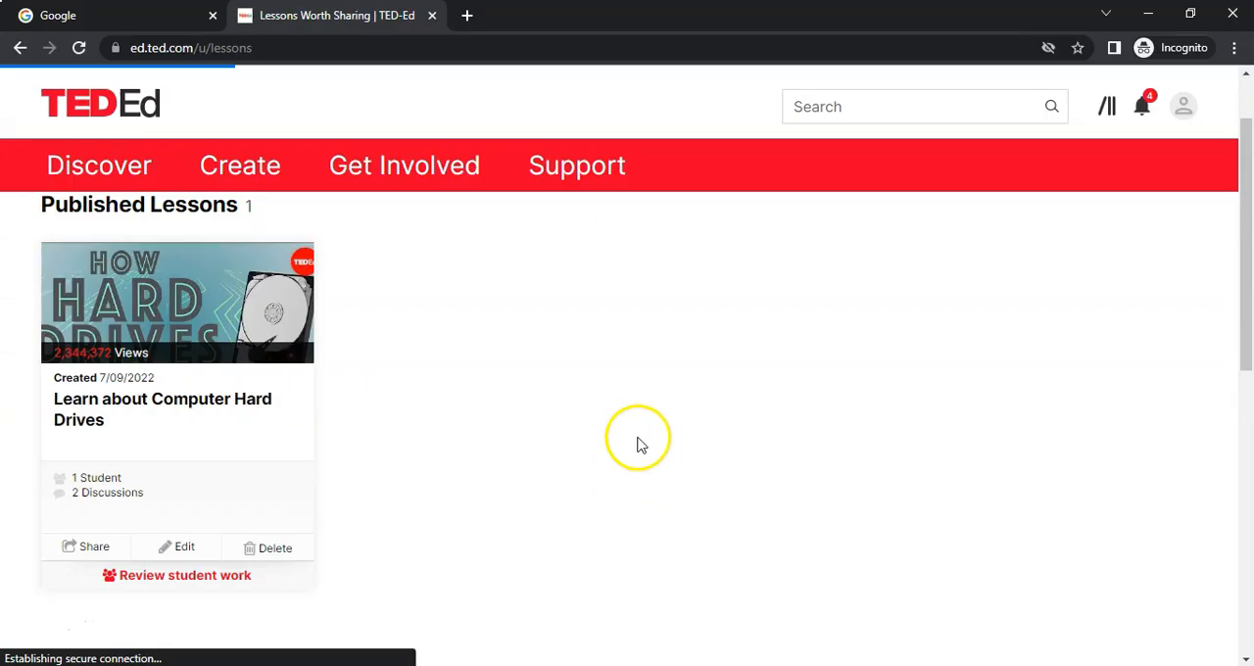
pyautogui.moveTo(164, 504)
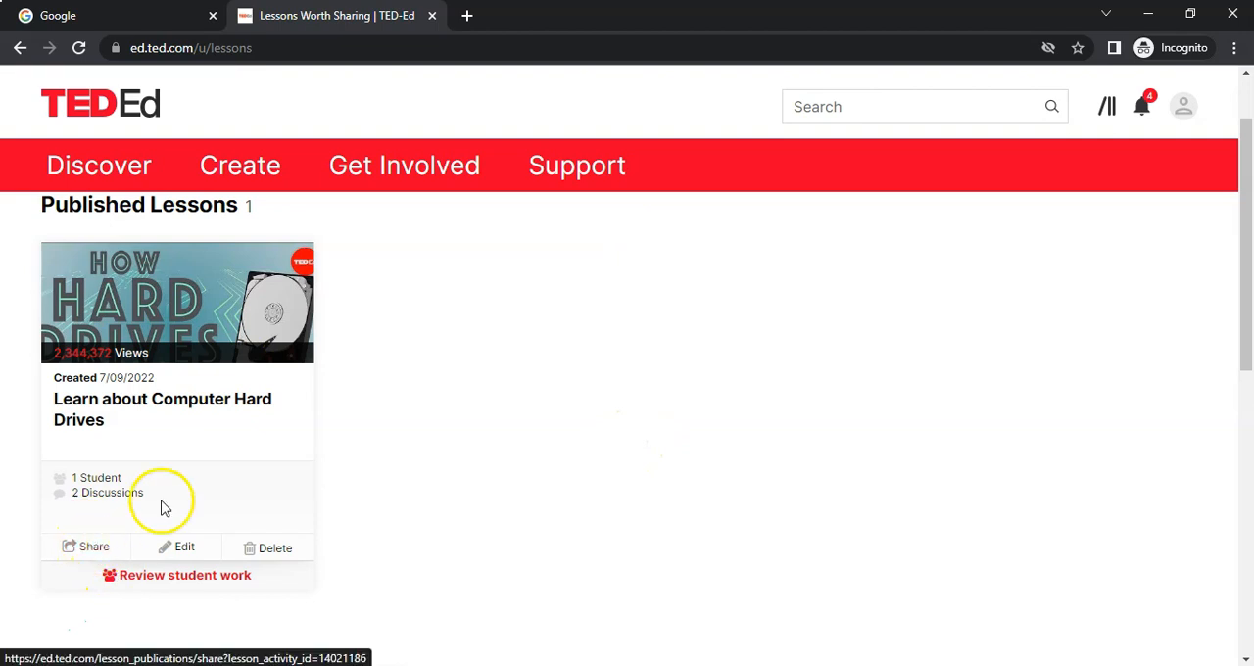
pyautogui.moveTo(165, 636)
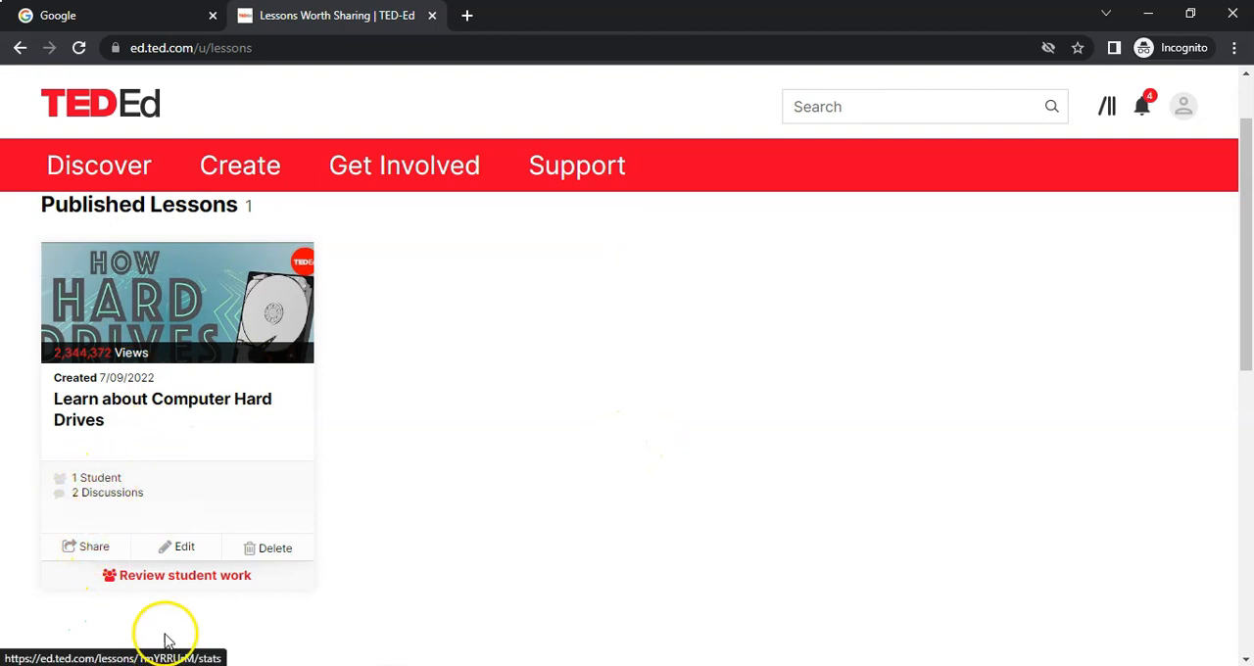
pyautogui.moveTo(654, 592)
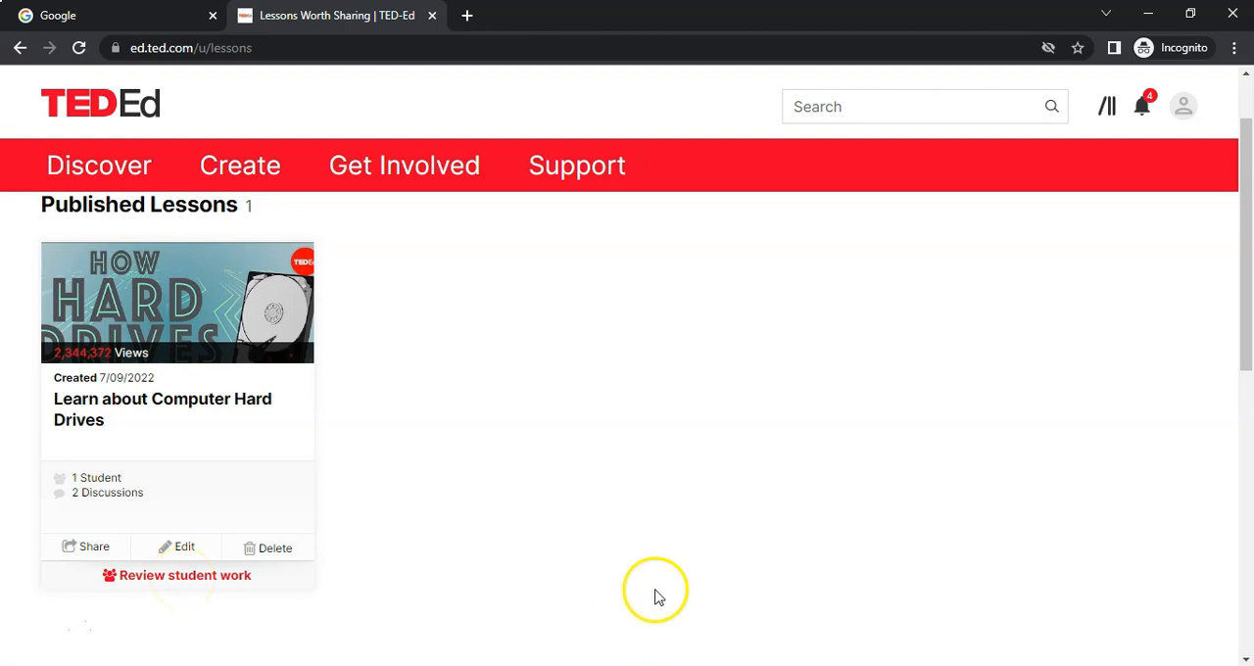